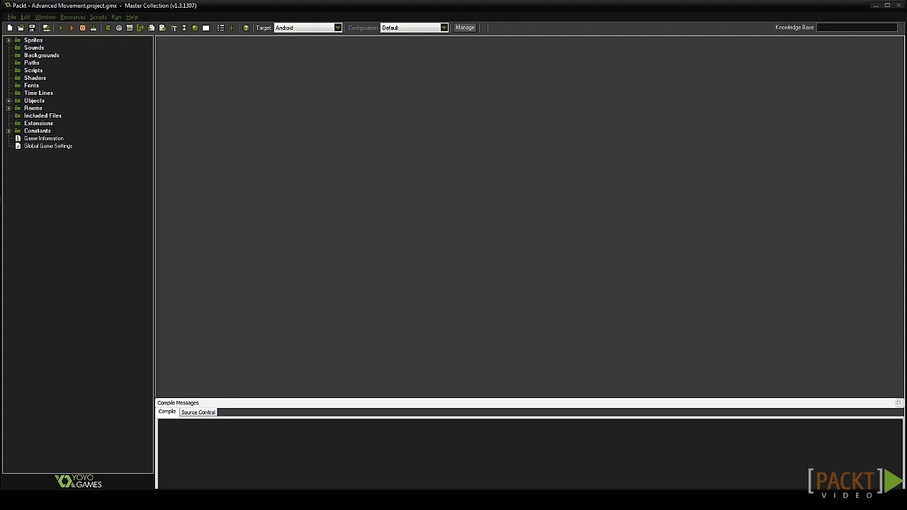
pyautogui.moveTo(524, 333)
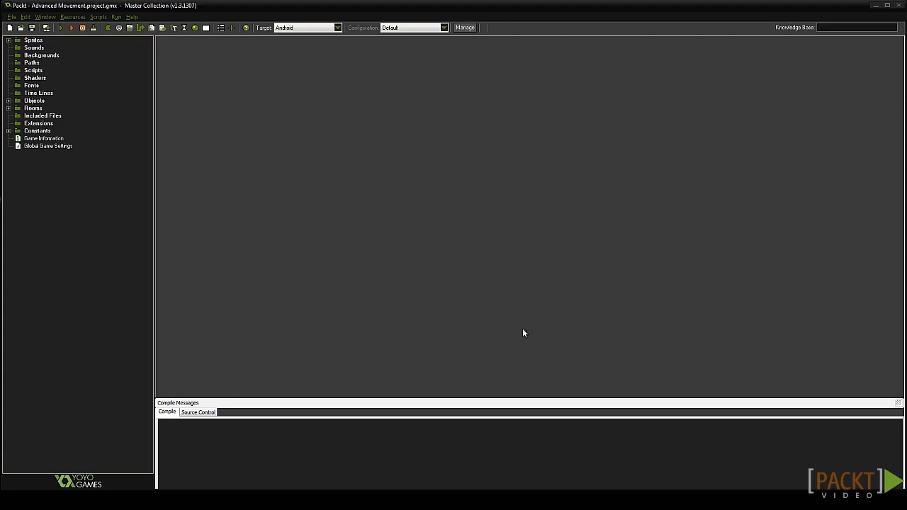
pyautogui.moveTo(586, 366)
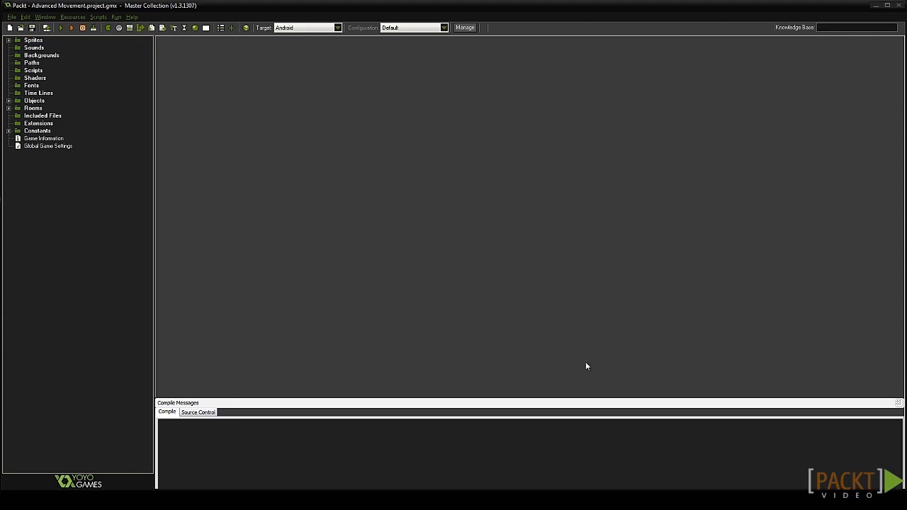
# Open obj_Enemy_Ai from the Objects list and add a Step event with a code action.
pyautogui.click(9, 99)
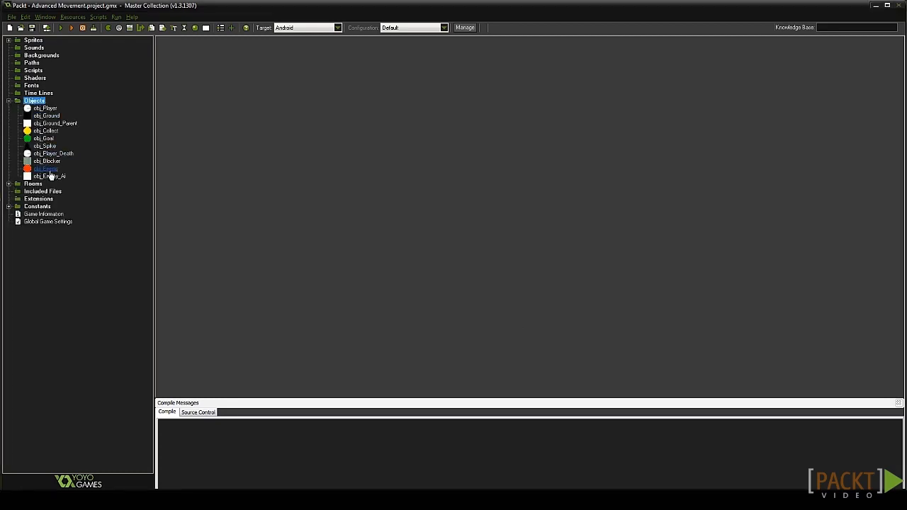
pyautogui.doubleClick(49, 176)
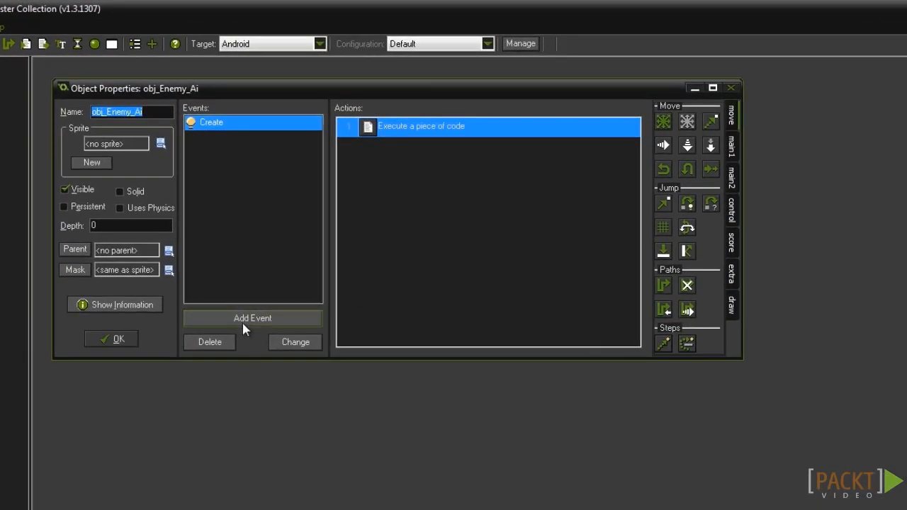
pyautogui.click(252, 317)
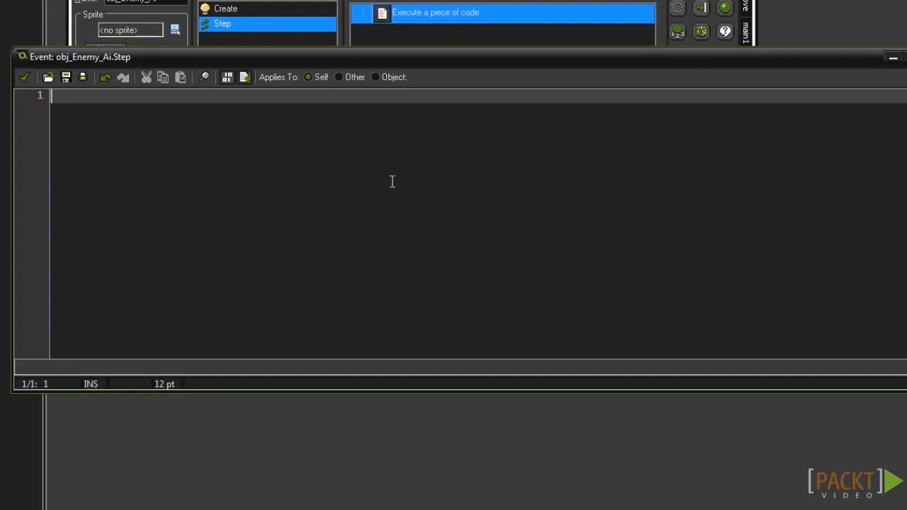
# Write if place_free(x,y+1) gravity=stat_grav; for the free-below case.
pyautogui.write('if pla')
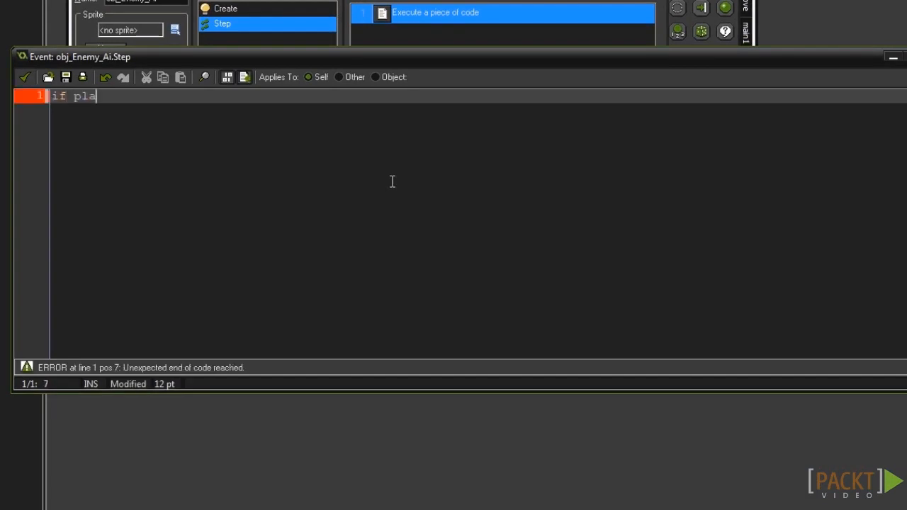
pyautogui.write('ce_free')
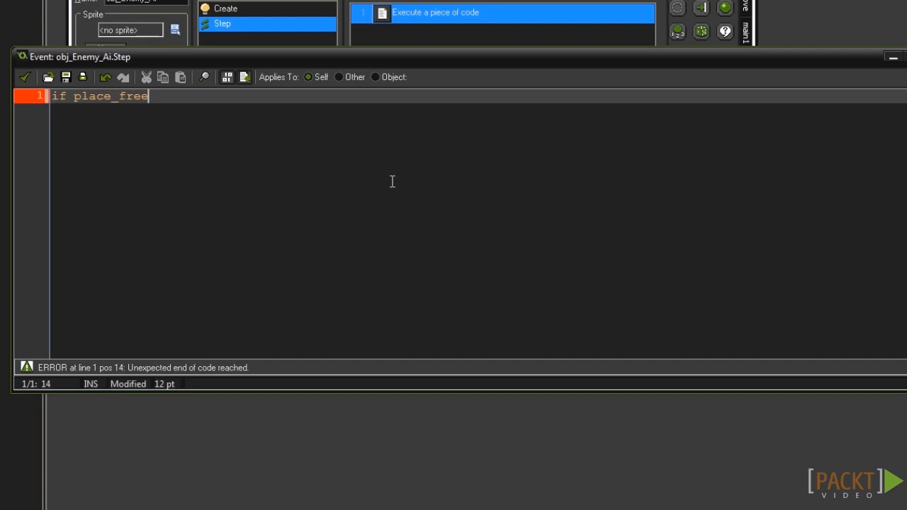
pyautogui.write('(x')
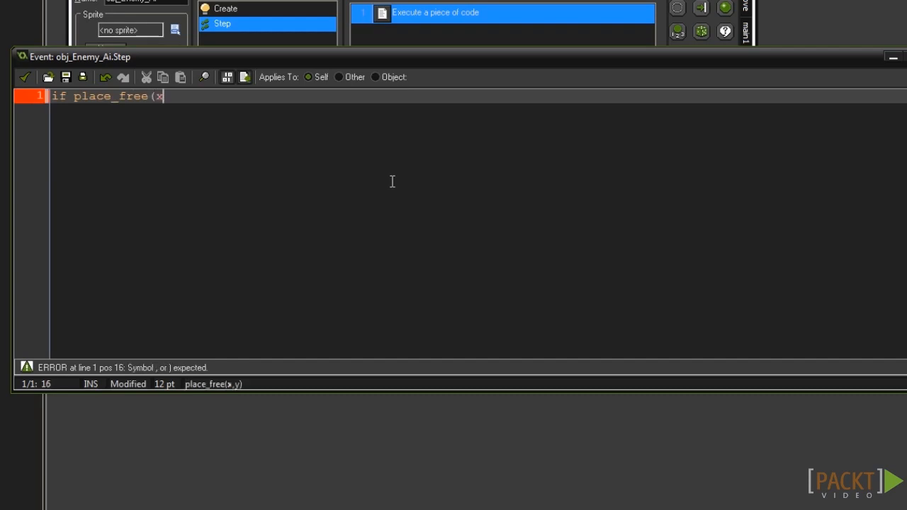
pyautogui.write(',y+1')
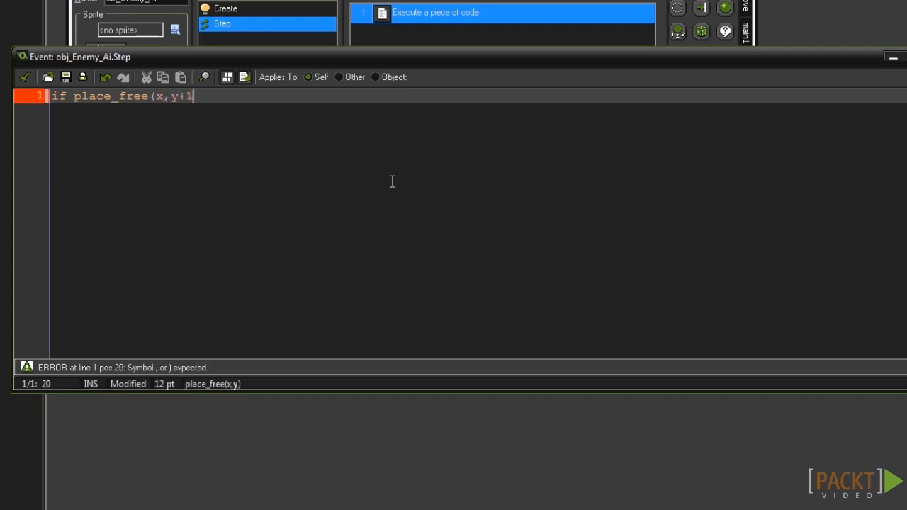
pyautogui.write('){')
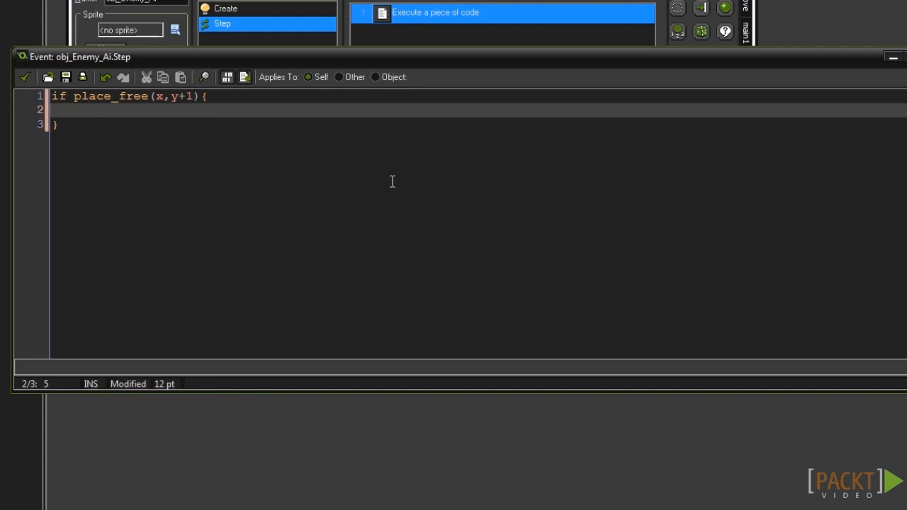
pyautogui.write('gravity')
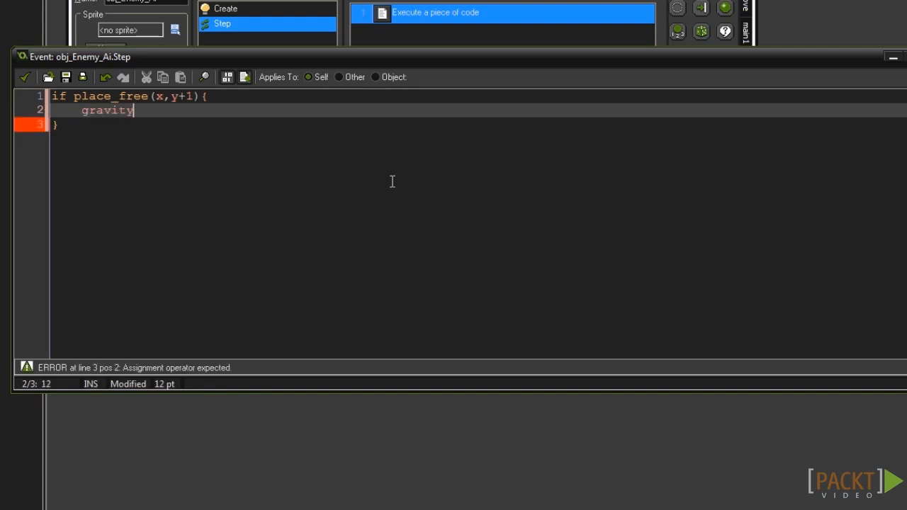
pyautogui.write('=stat')
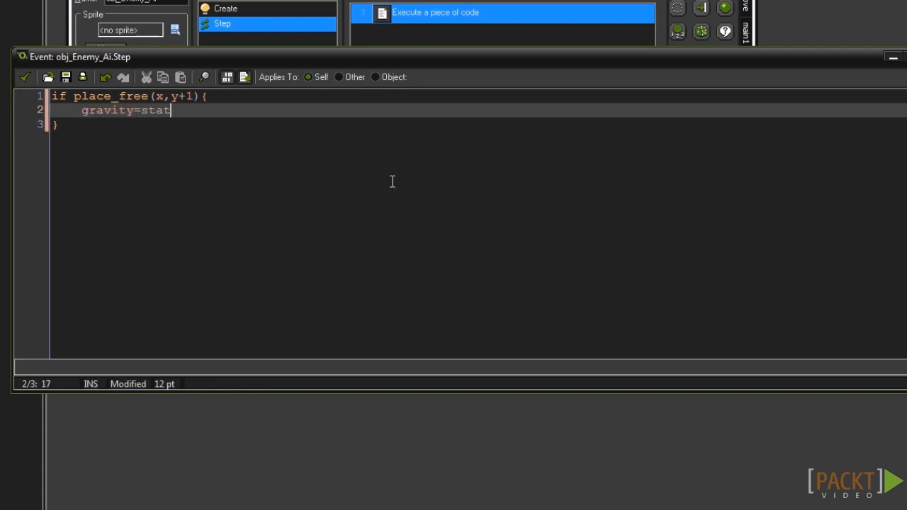
pyautogui.write('_grav;')
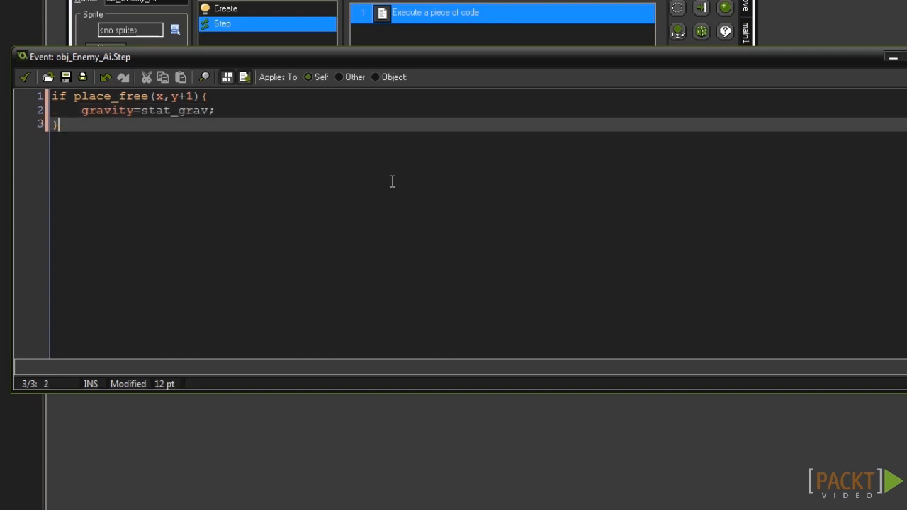
# Add the else branch setting gravity=0 and start a new line below it.
pyautogui.write('else')
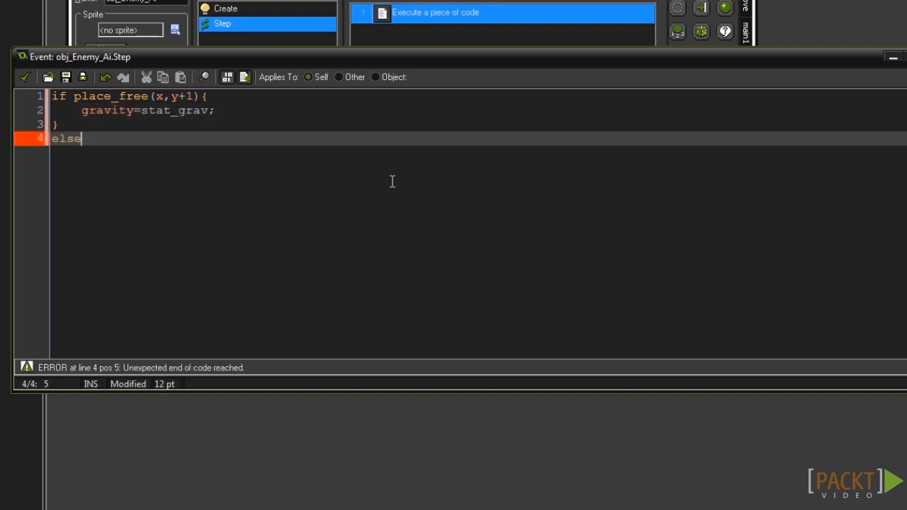
pyautogui.write('{')
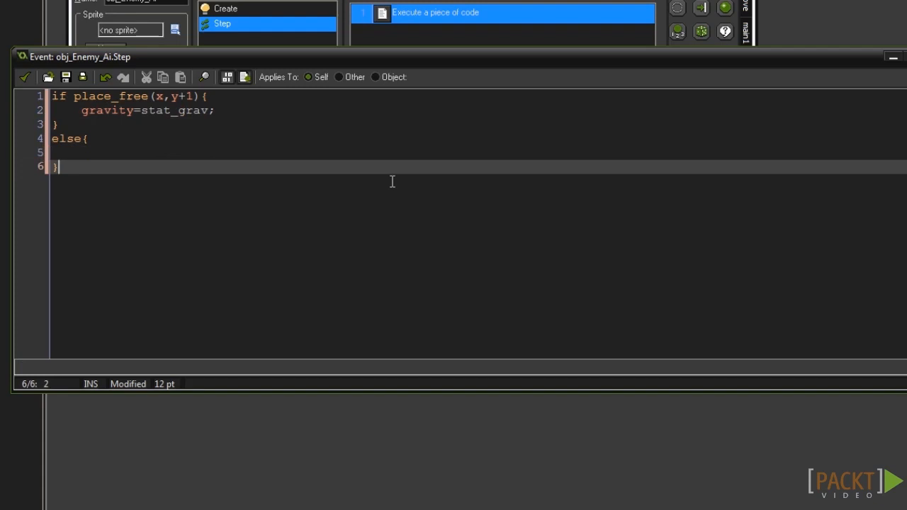
pyautogui.write('graavity=0;')
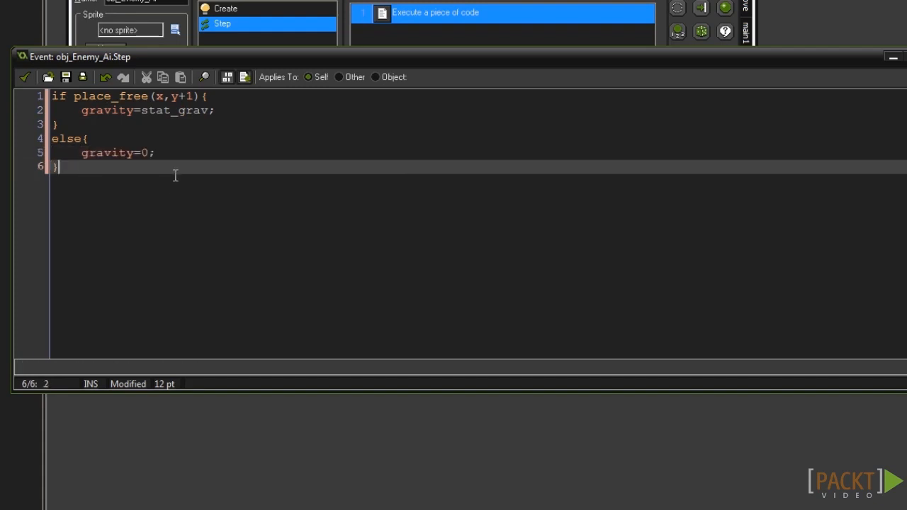
pyautogui.moveTo(187, 189)
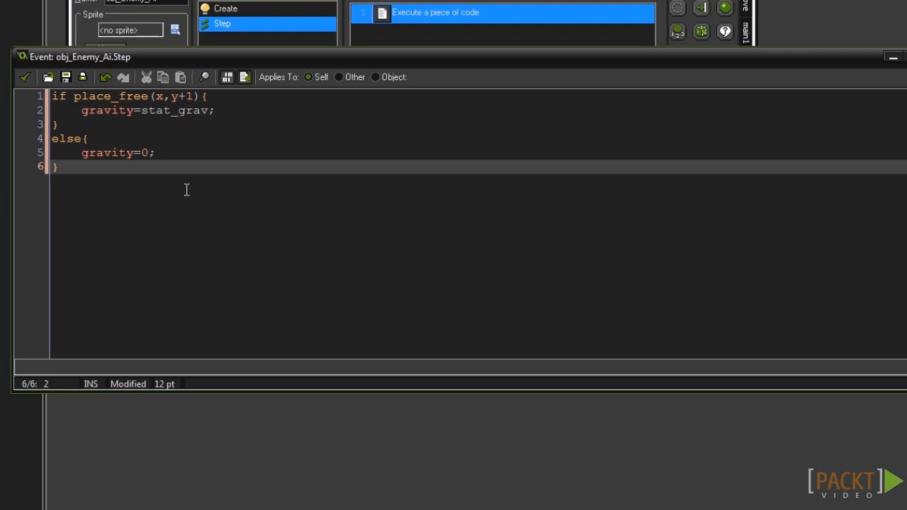
pyautogui.press('Enter')
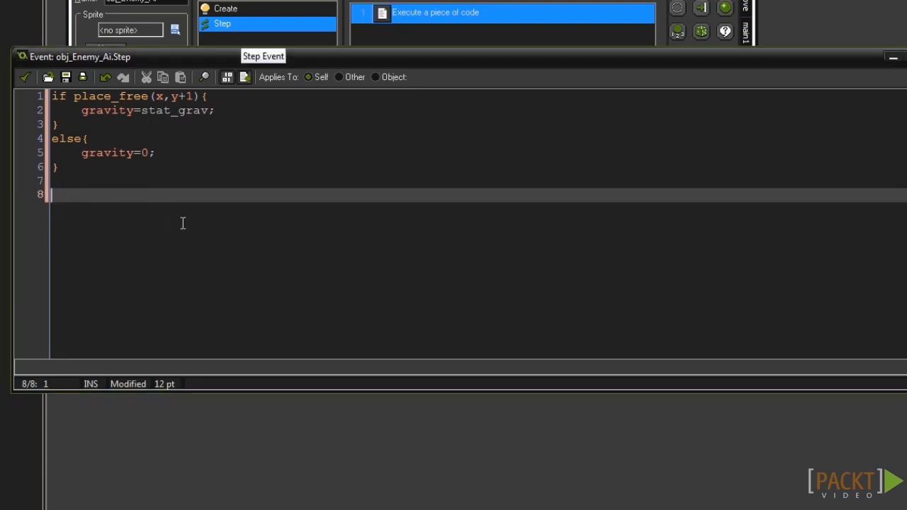
# Add an empty if state=0{ } block below the gravity code.
pyautogui.write('if state=0')
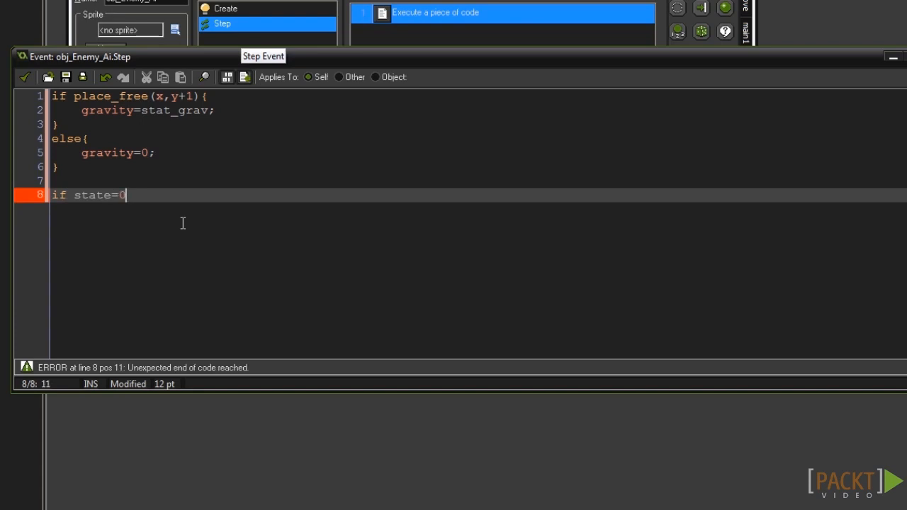
pyautogui.write('{')
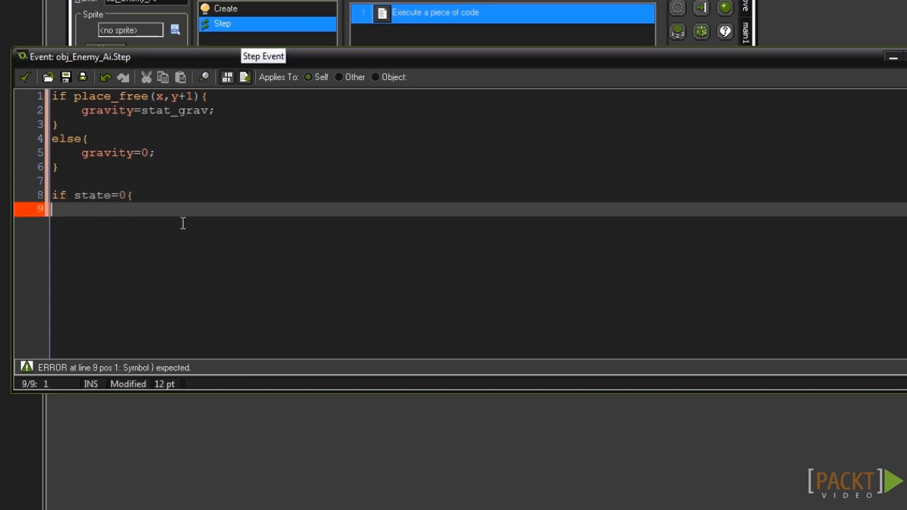
pyautogui.write('}')
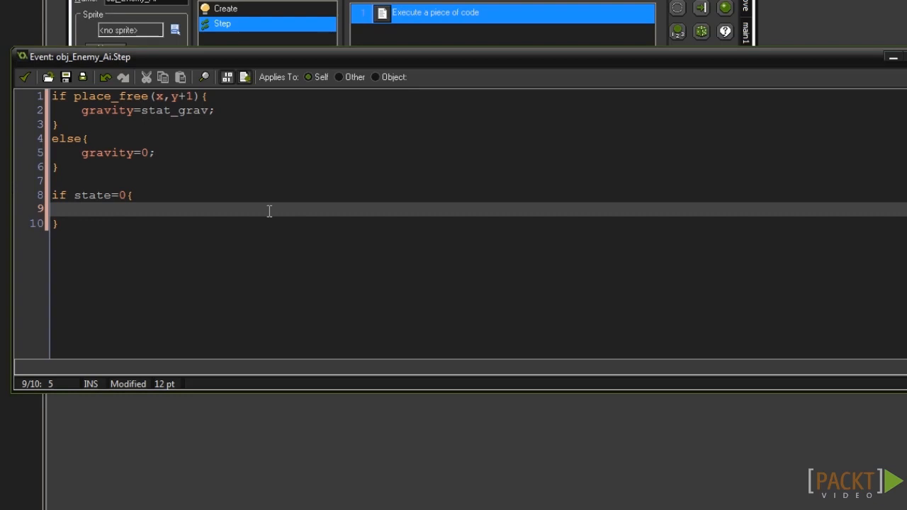
# Inside the state=0 block, begin an if alarm[0]<1 check.
pyautogui.write('if alarm')
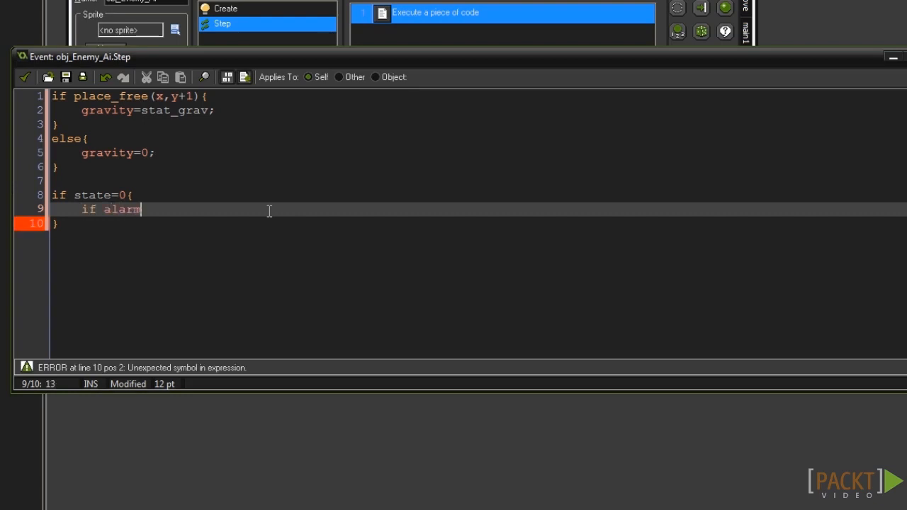
pyautogui.write('[')
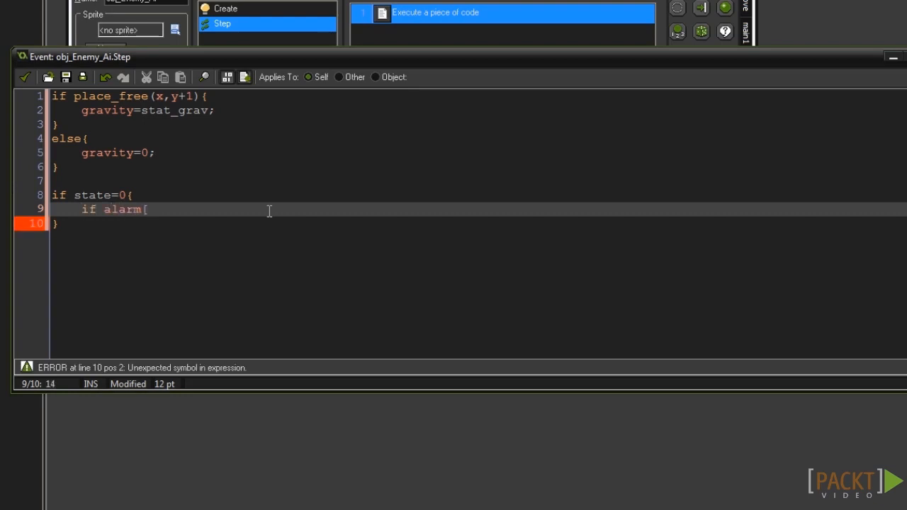
pyautogui.write('0')
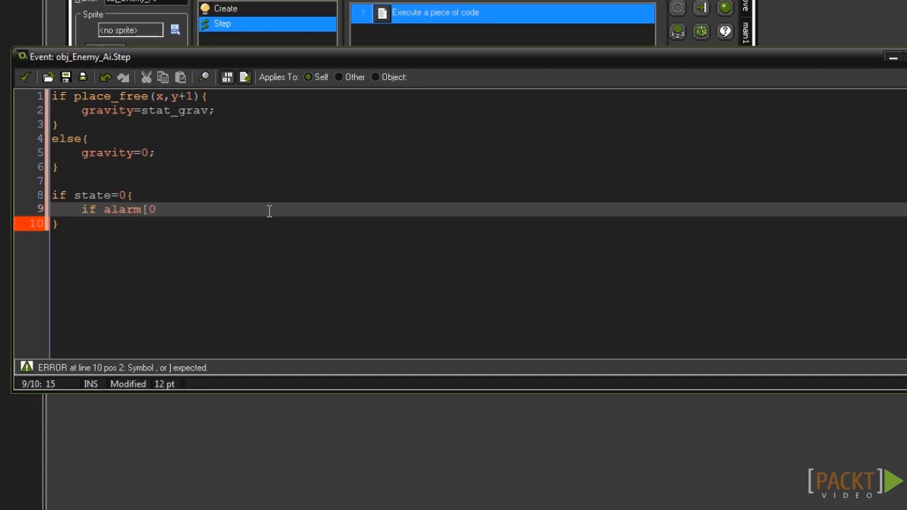
pyautogui.write(']')
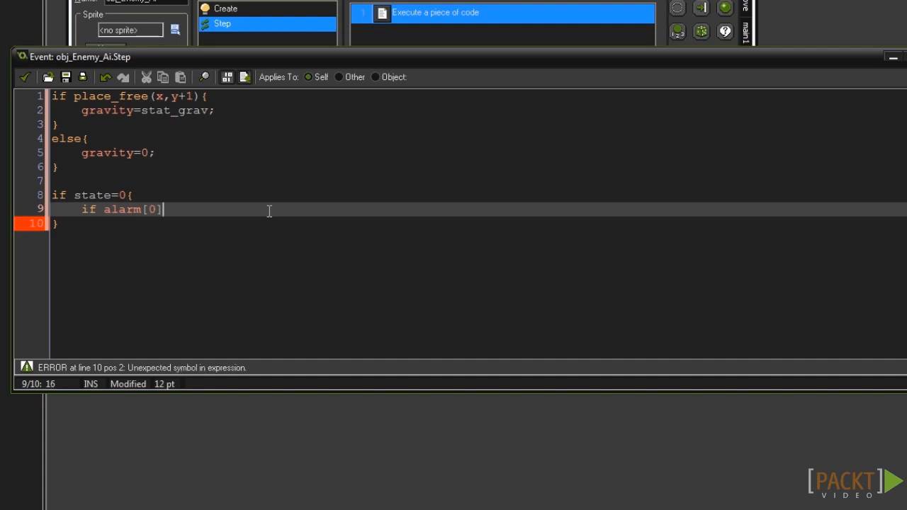
pyautogui.write('<1{')
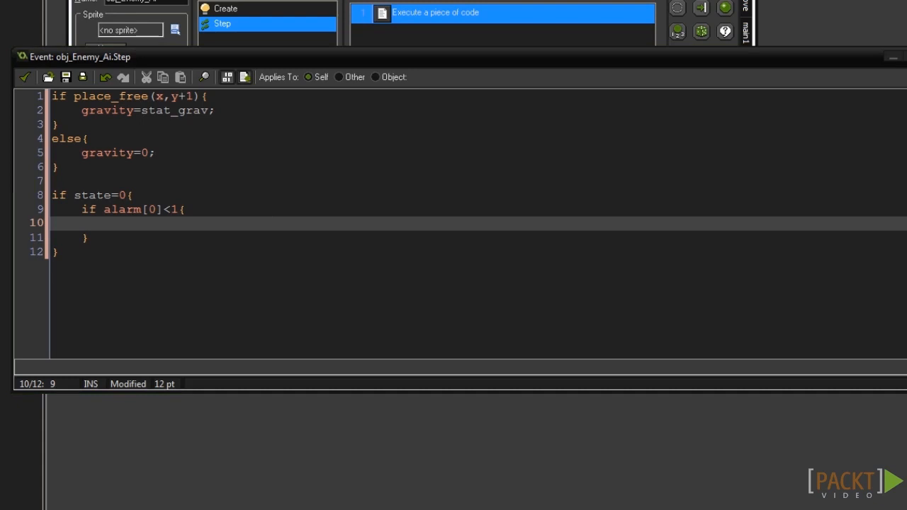
# Set alarm[0]=random(room_speed*10); inside that check.
pyautogui.write('al')
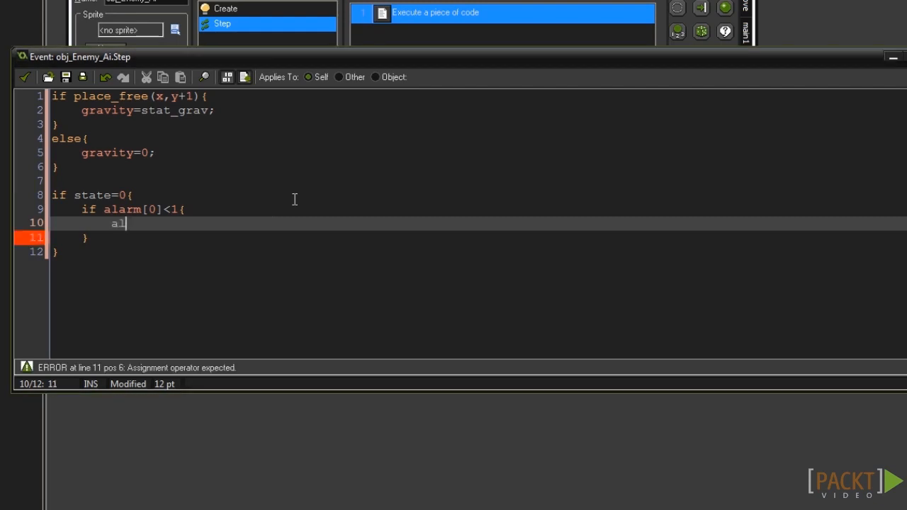
pyautogui.write('arm[0')
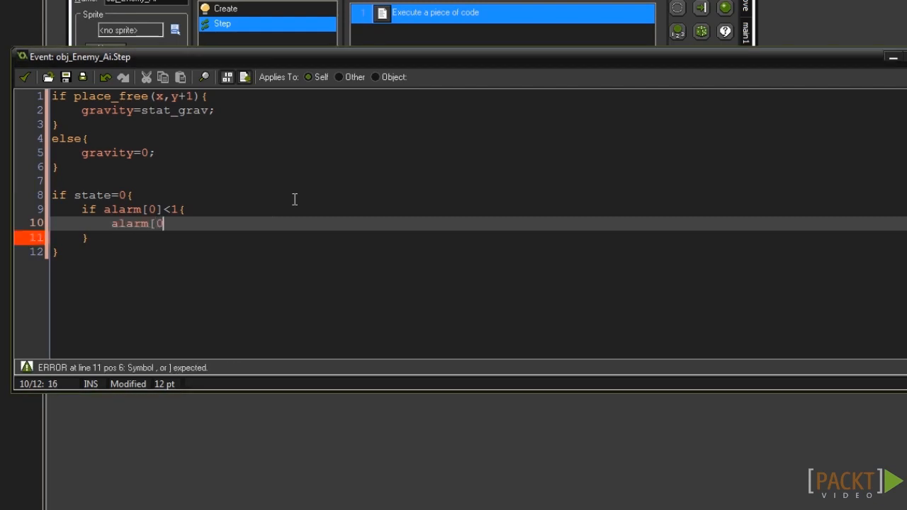
pyautogui.write(']')
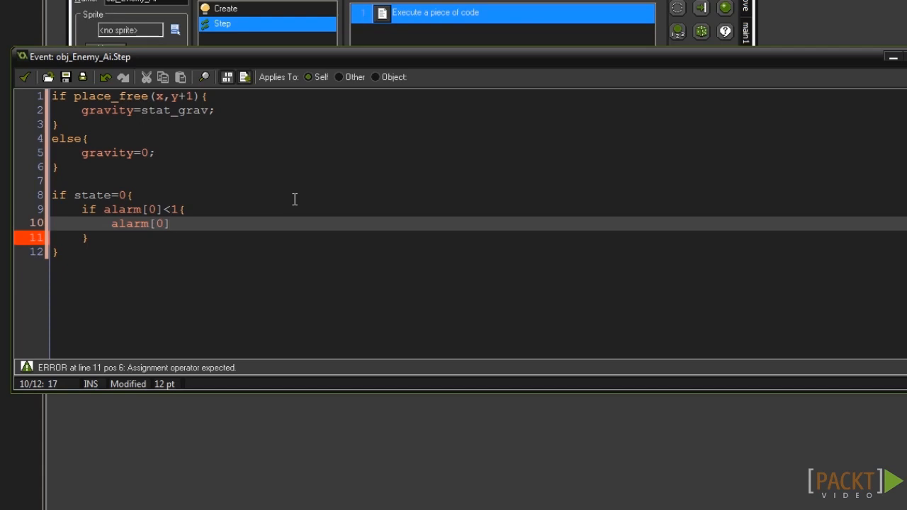
pyautogui.write('=random')
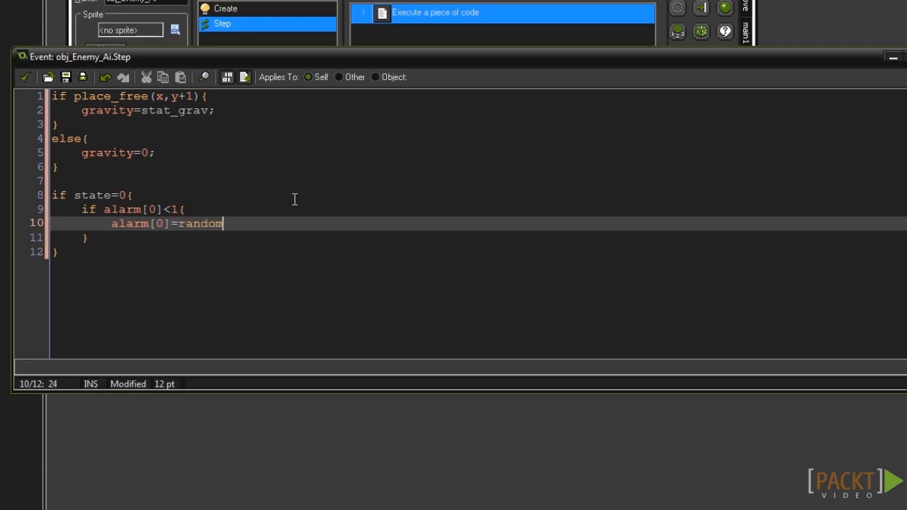
pyautogui.write('(')
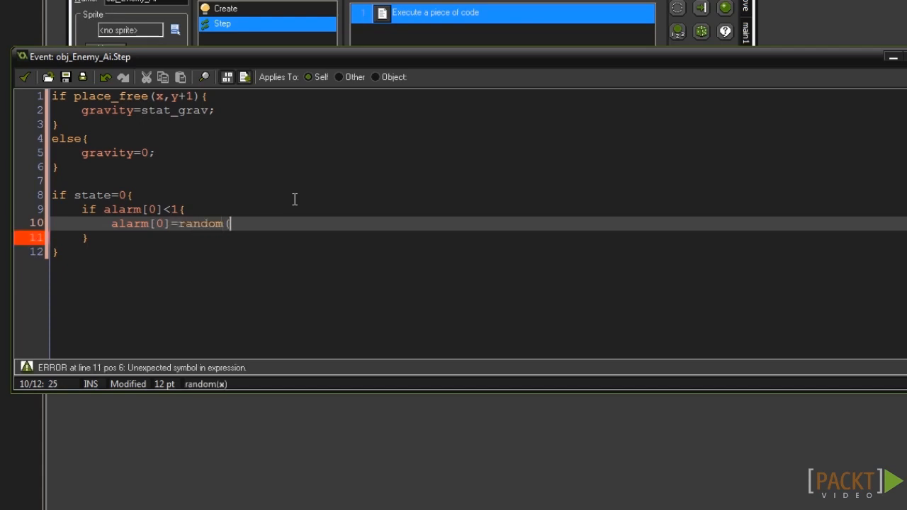
pyautogui.write(')')
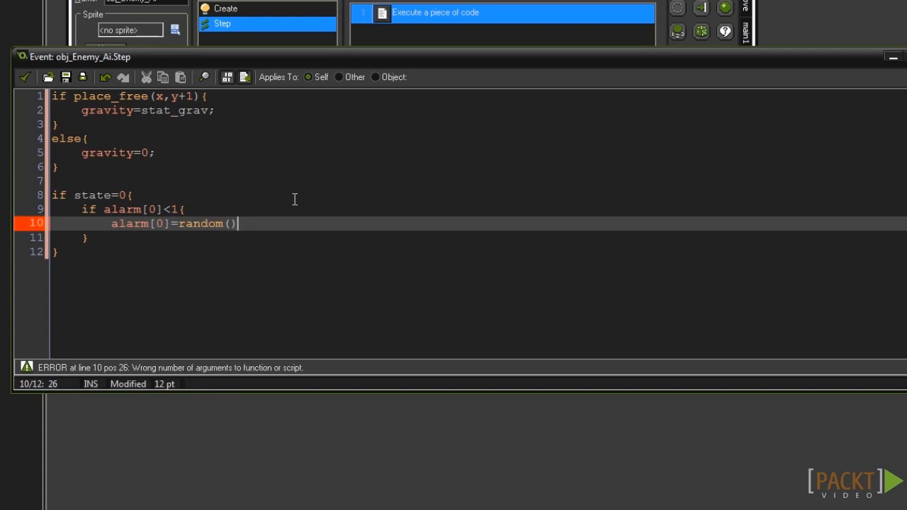
pyautogui.write('room_speed')
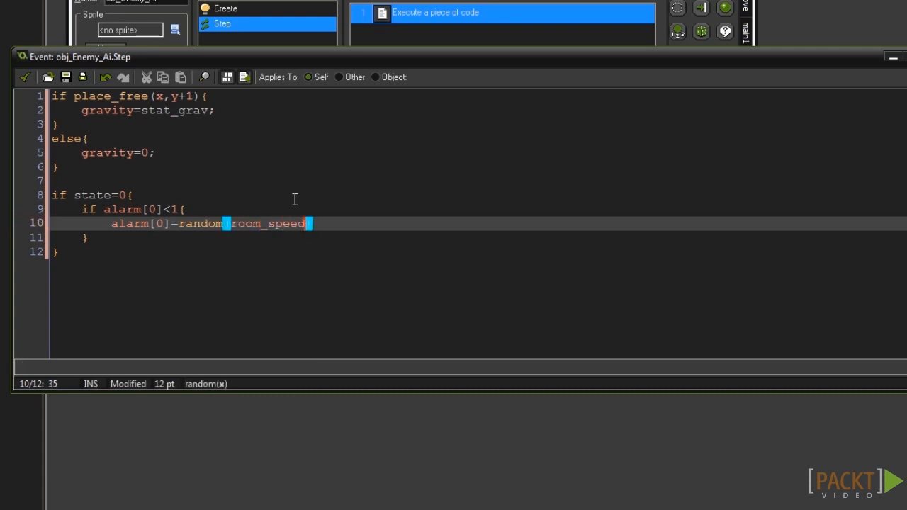
pyautogui.write('*')
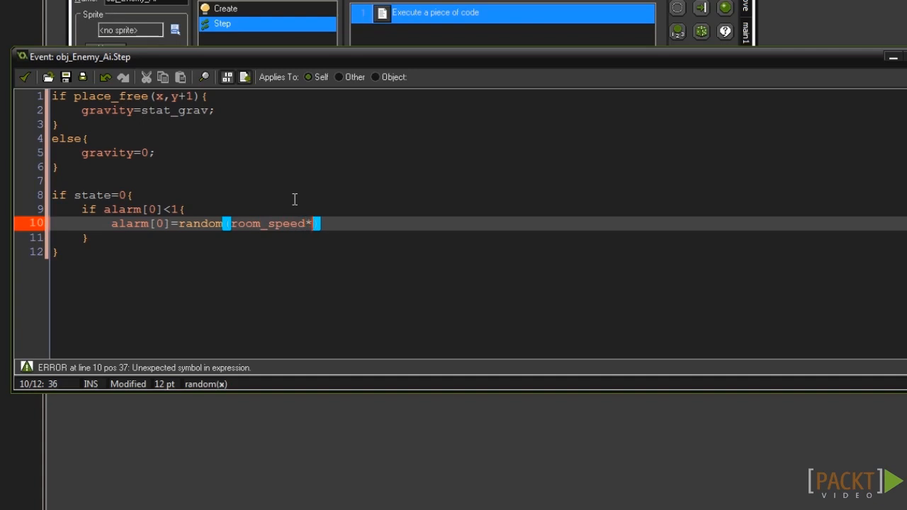
pyautogui.write('10);')
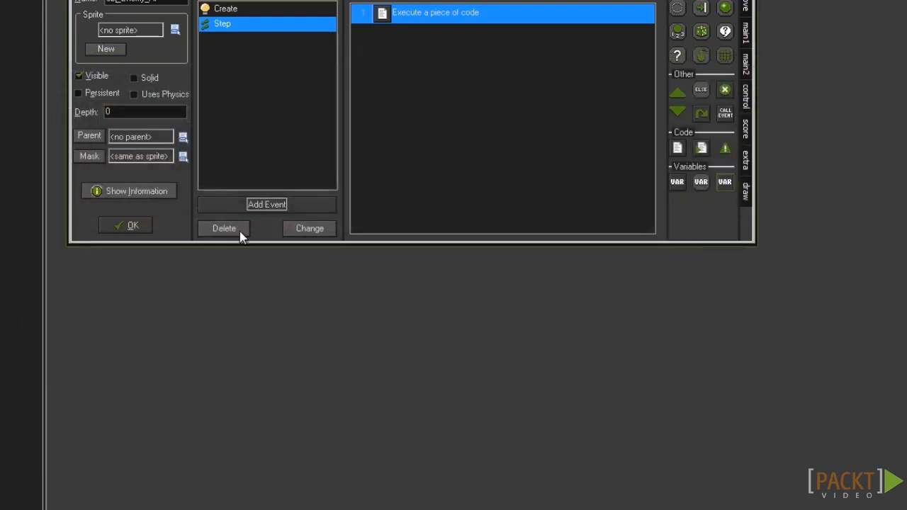
# Add an Alarm 0 event with a code action to obj_Enemy_Ai.
pyautogui.click(266, 204)
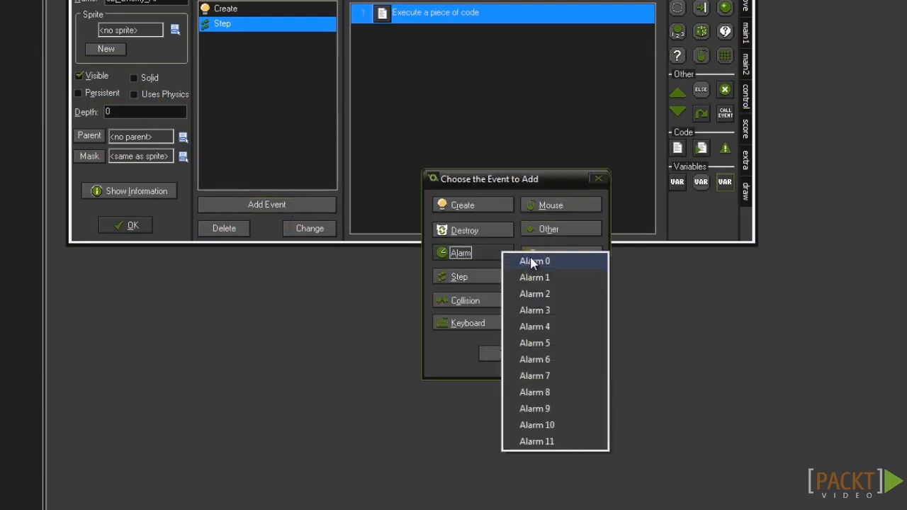
pyautogui.click(533, 260)
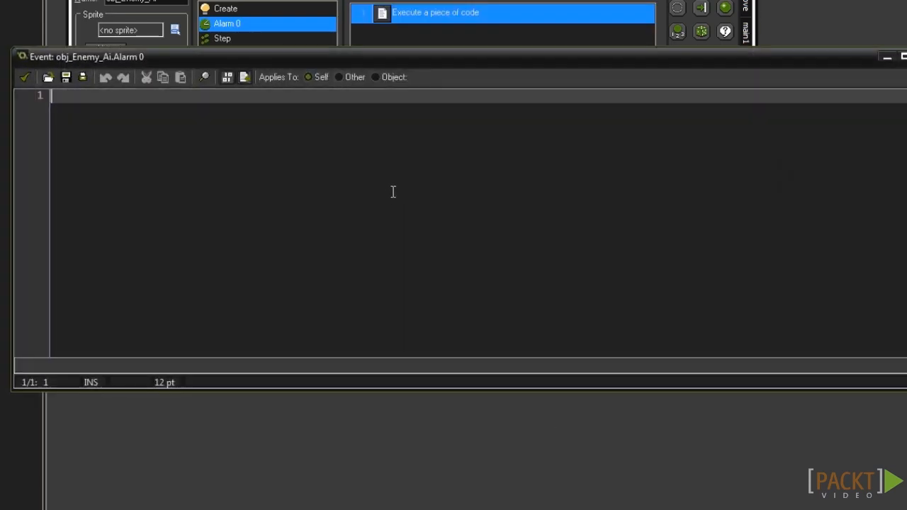
# Write if state=0{state=1;} else{state=0;} in Alarm 0 and save it.
pyautogui.write('if s')
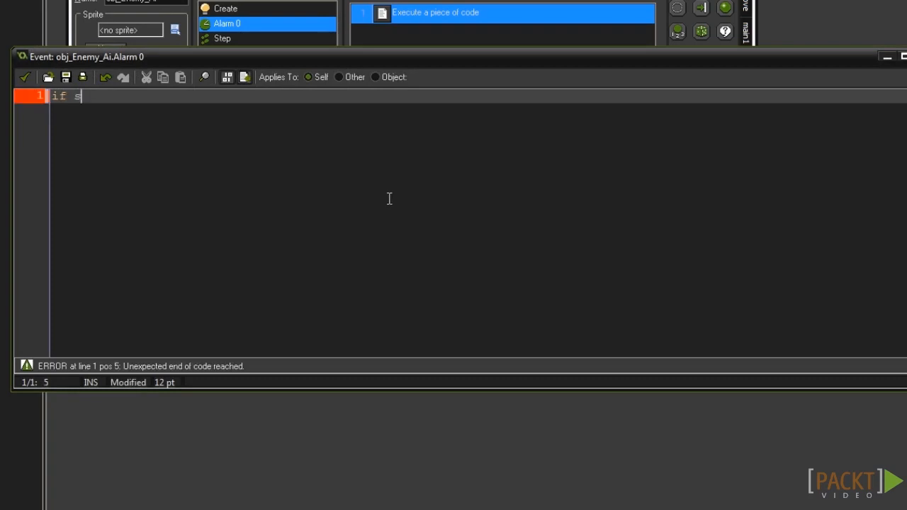
pyautogui.write('tate=0{')
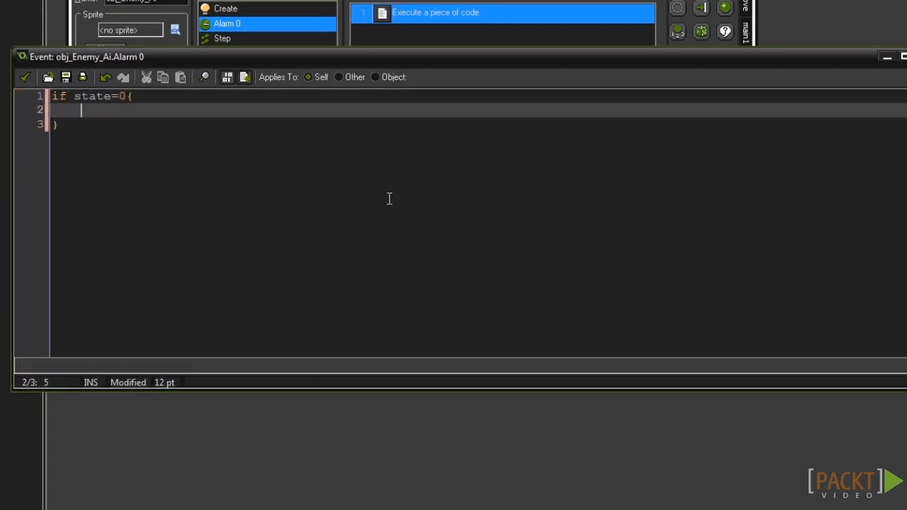
pyautogui.write('state=')
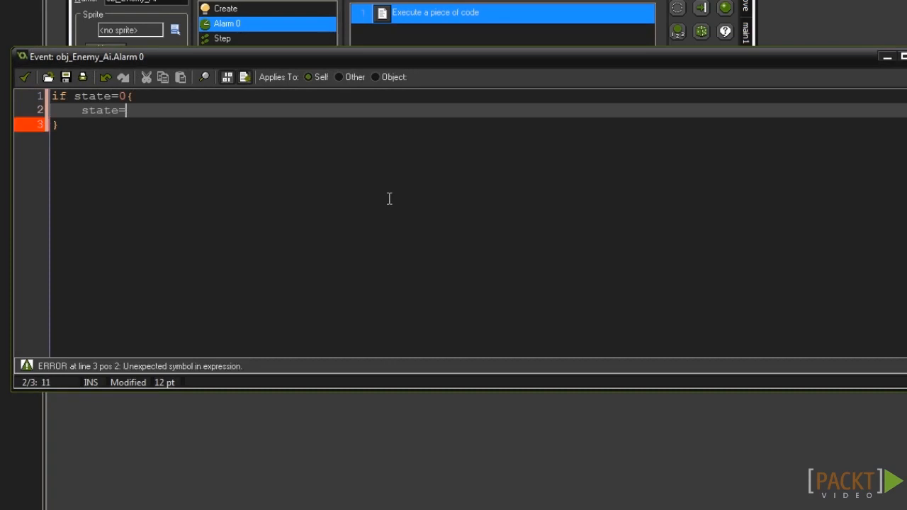
pyautogui.write('1;')
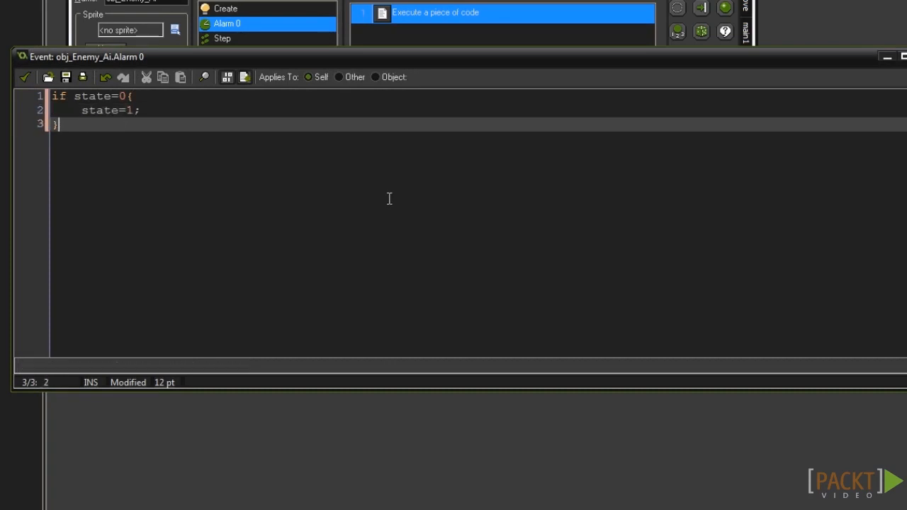
pyautogui.write('els')
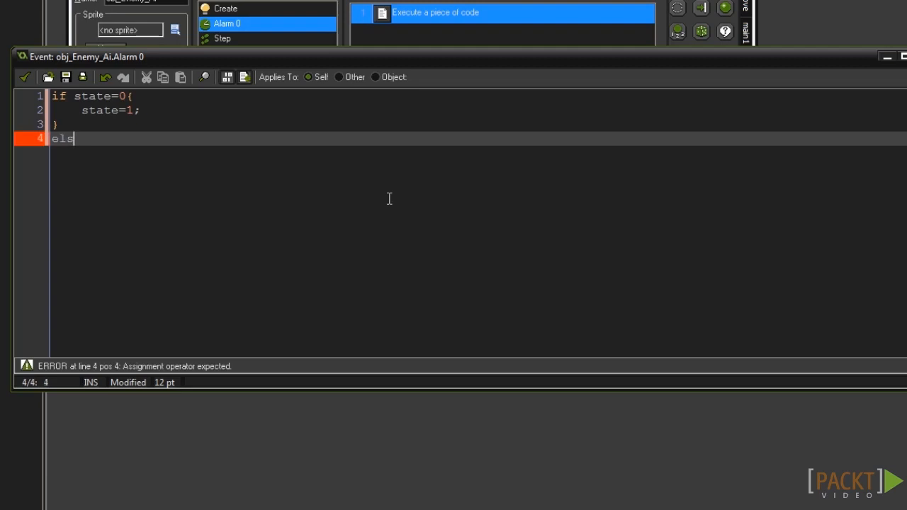
pyautogui.write('e{')
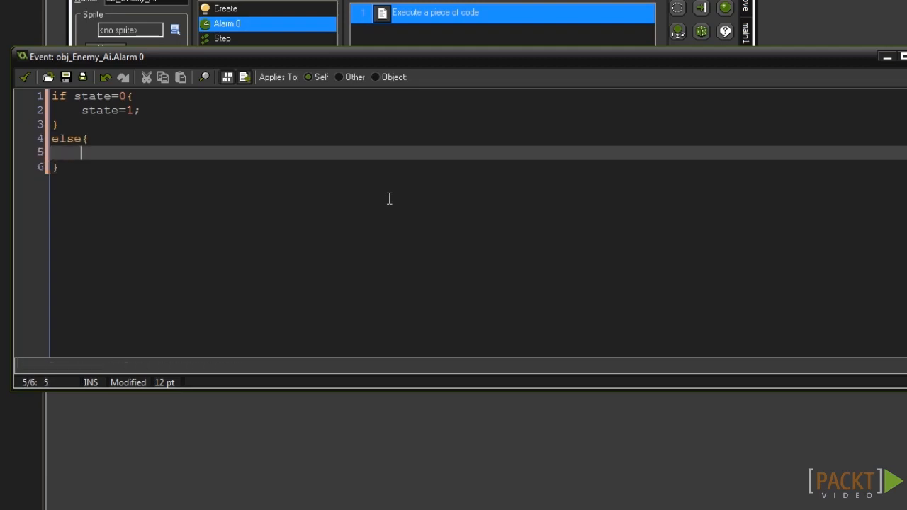
pyautogui.write('state')
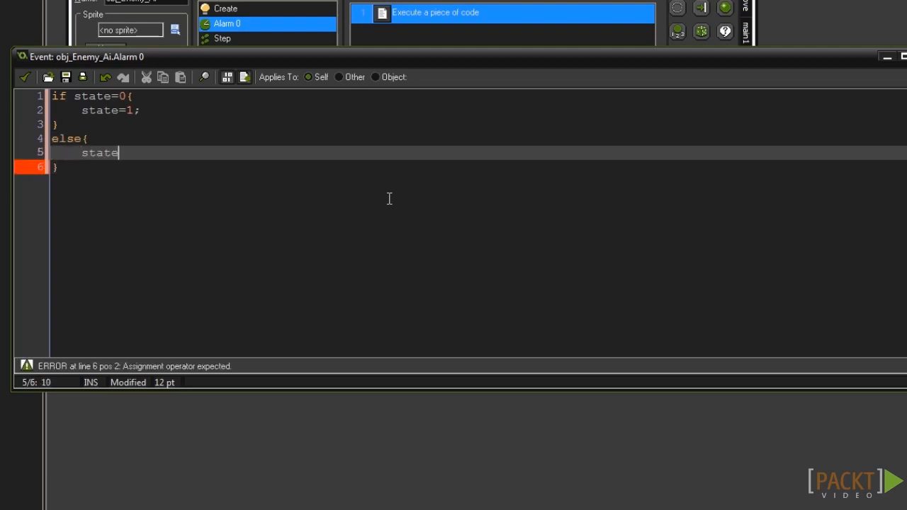
pyautogui.write('=0;')
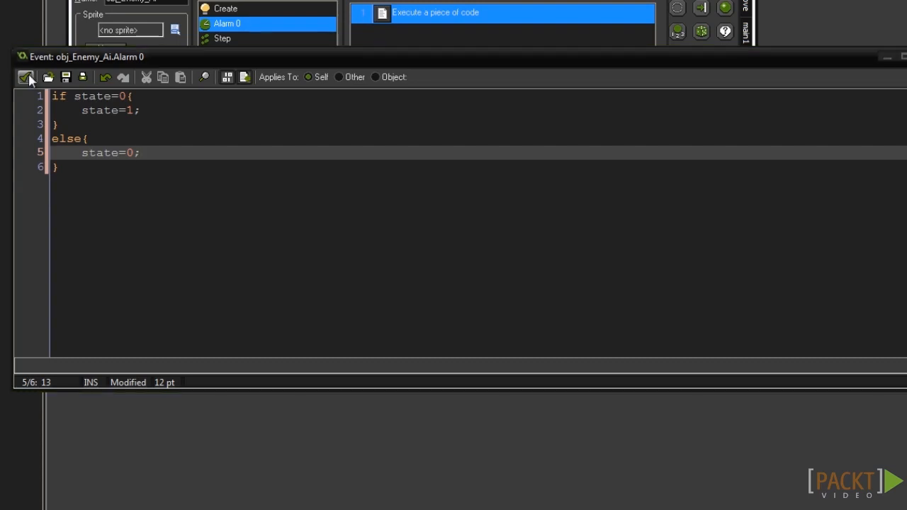
pyautogui.click(26, 76)
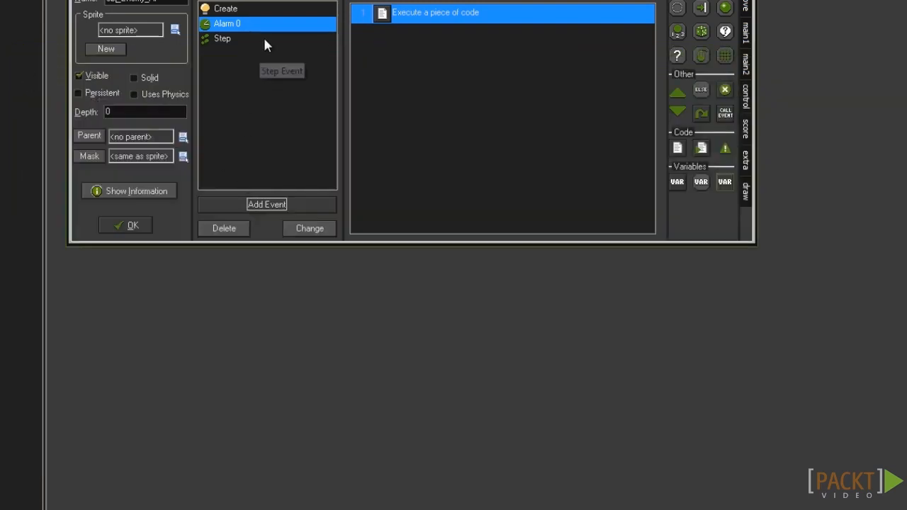
# Reopen the Step code and add an if state=1{ block with the alarm reset pasted inside.
pyautogui.doubleClick(221, 39)
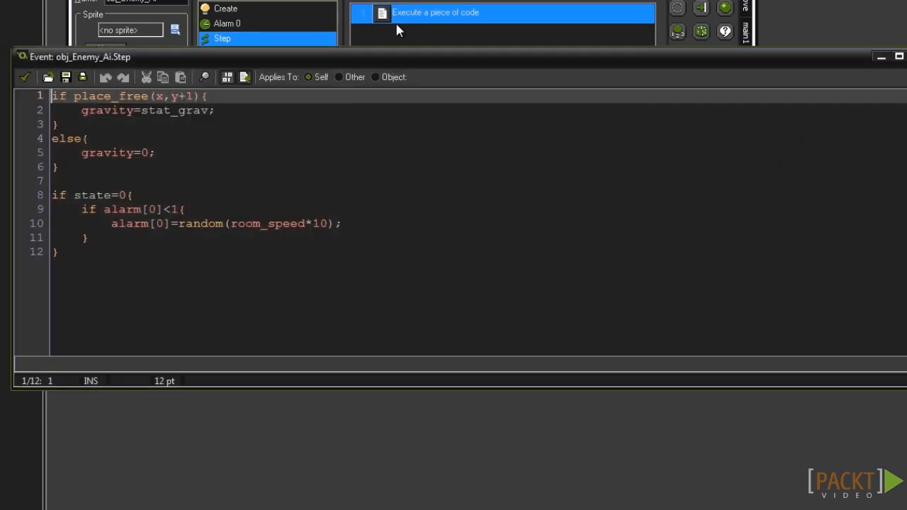
pyautogui.moveTo(367, 59)
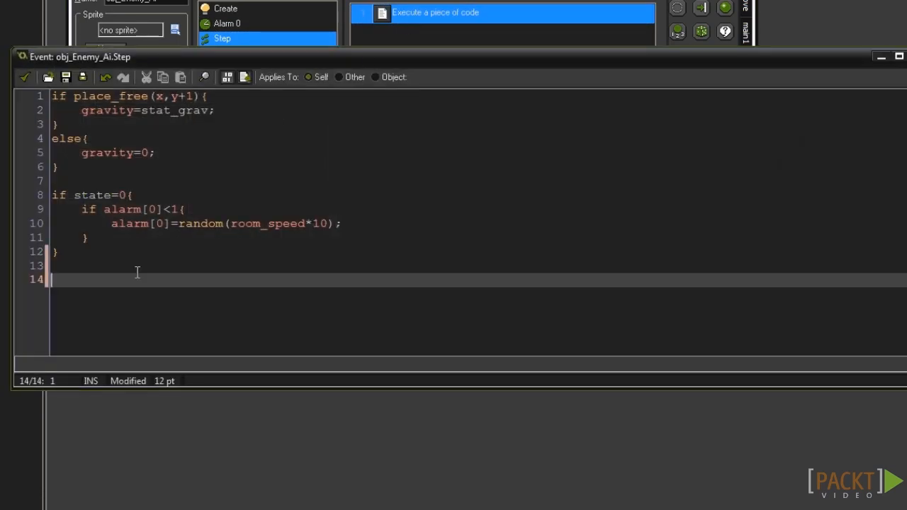
pyautogui.write('if state=1')
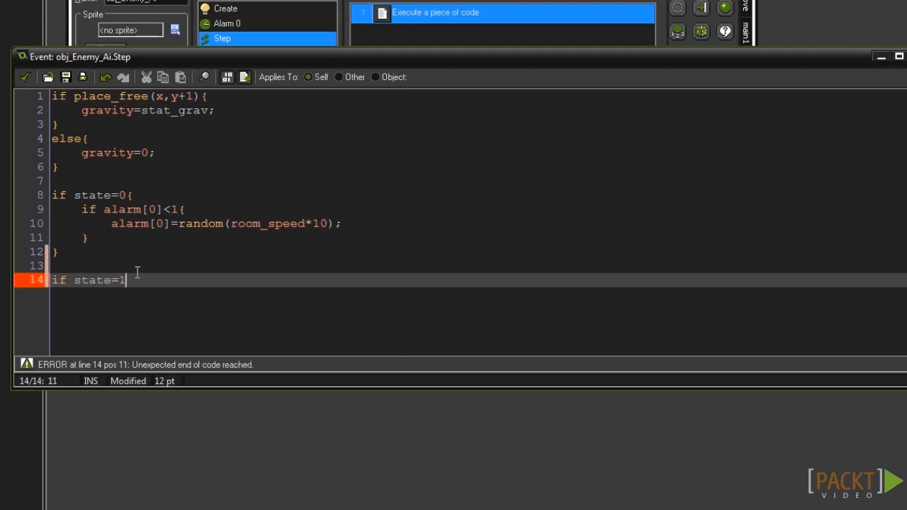
pyautogui.write('{')
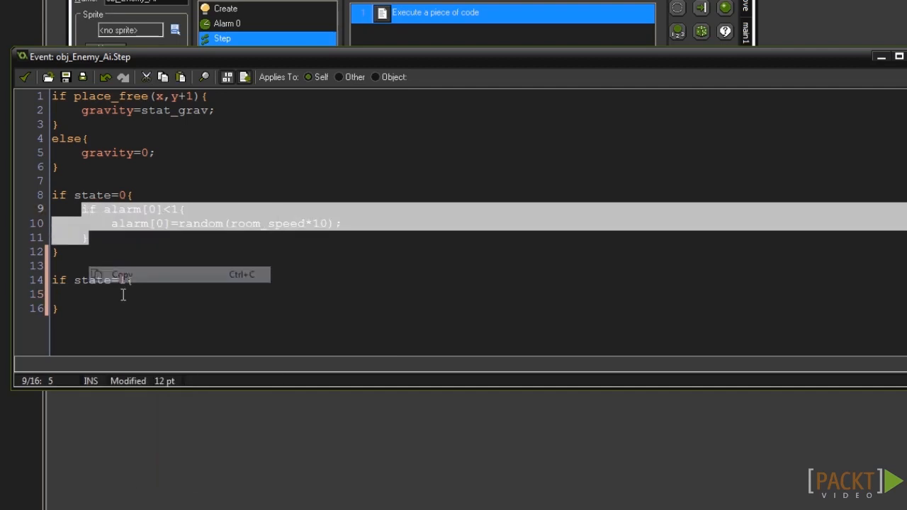
pyautogui.press('ctrl+v')
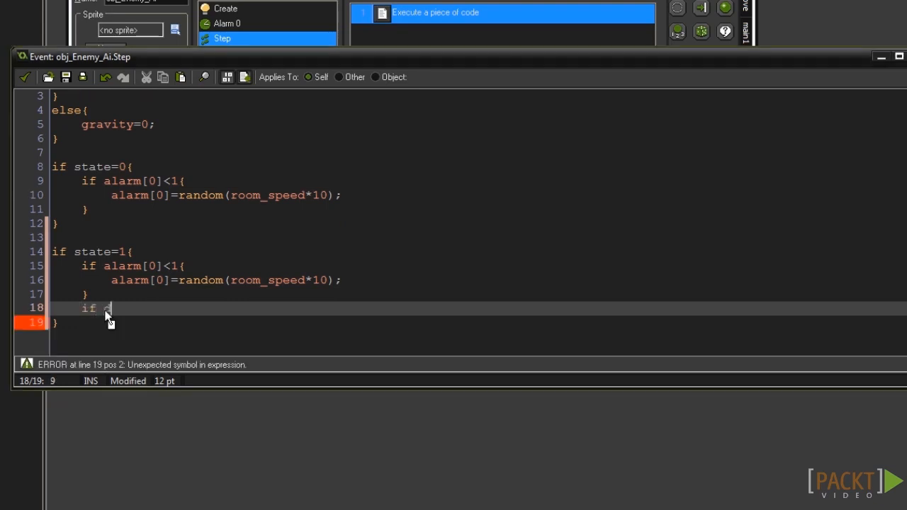
# Start an if dir=1{ block with var i=0 and a while i<12 loop.
pyautogui.write('ir=1{')
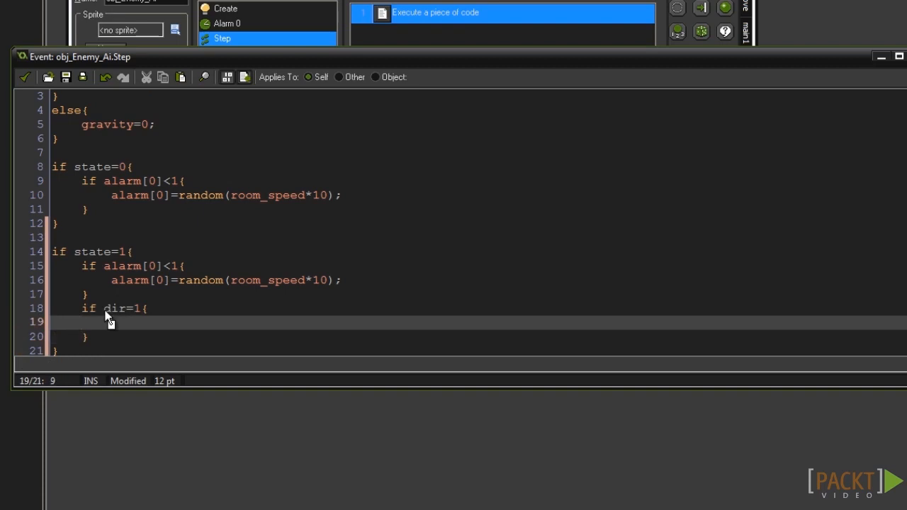
pyautogui.write('var')
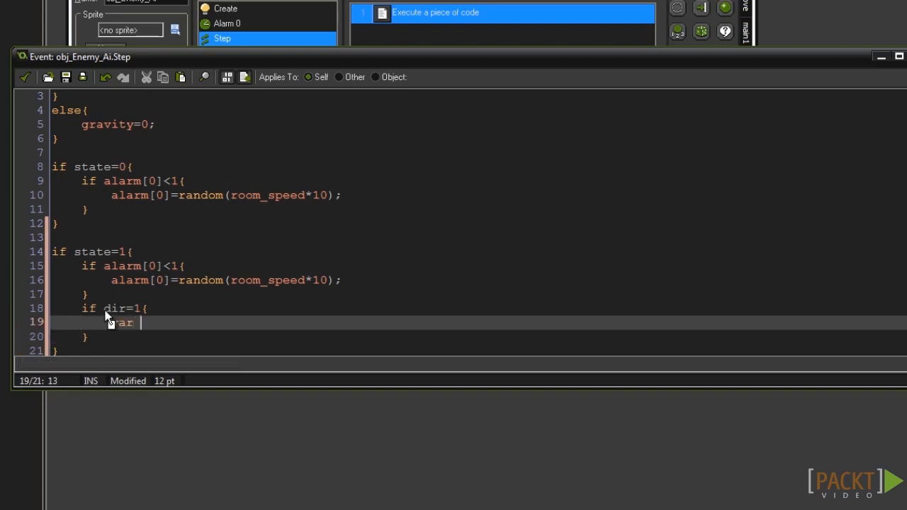
pyautogui.write('i=0;')
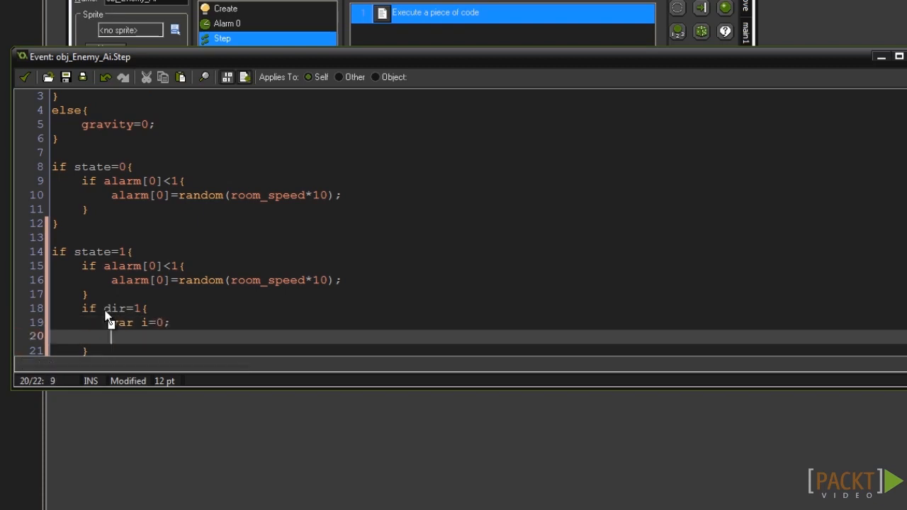
pyautogui.write('while')
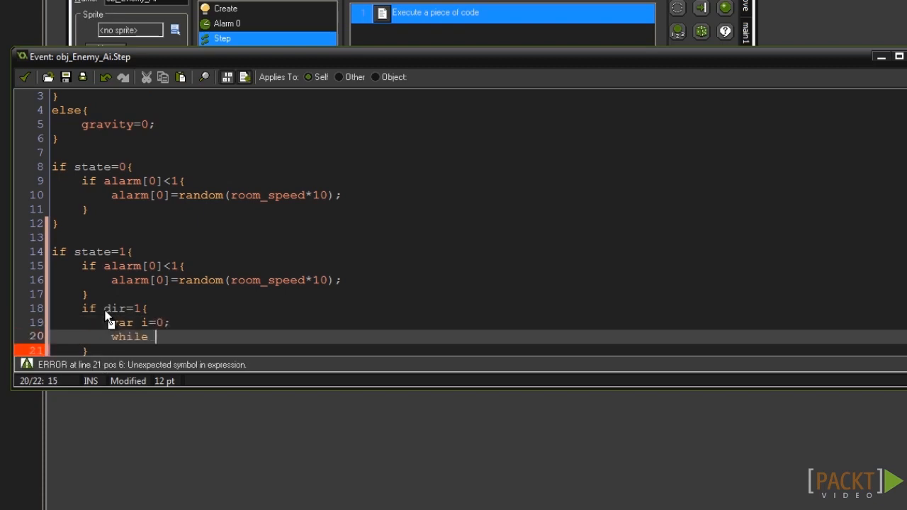
pyautogui.write('i<12')
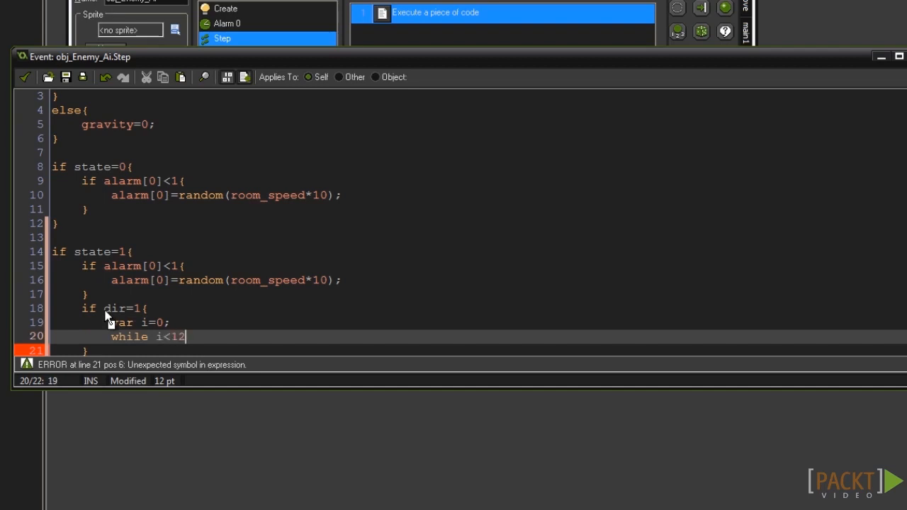
pyautogui.write('{')
pyautogui.write('if p')
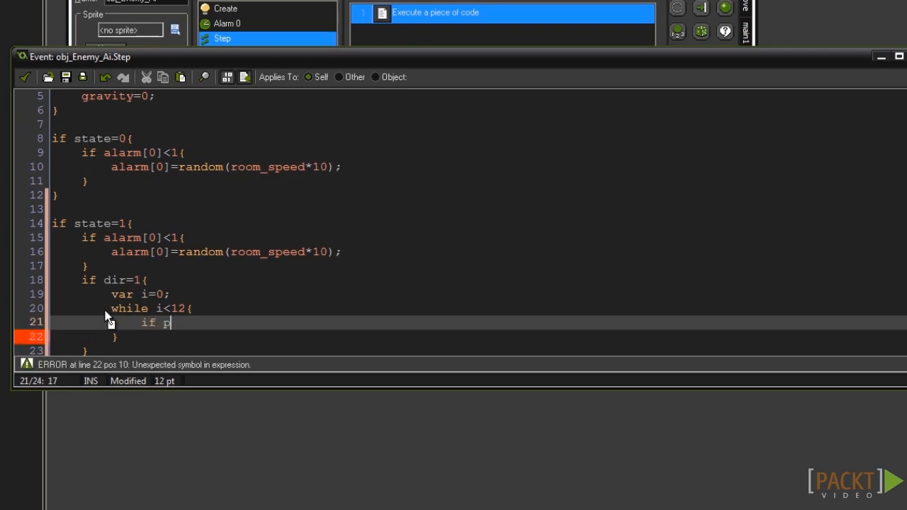
# In the loop, if place_free(x+stat_spd,y-i) move x+=stat_spd, y-=i and break.
pyautogui.write('lace_fre')
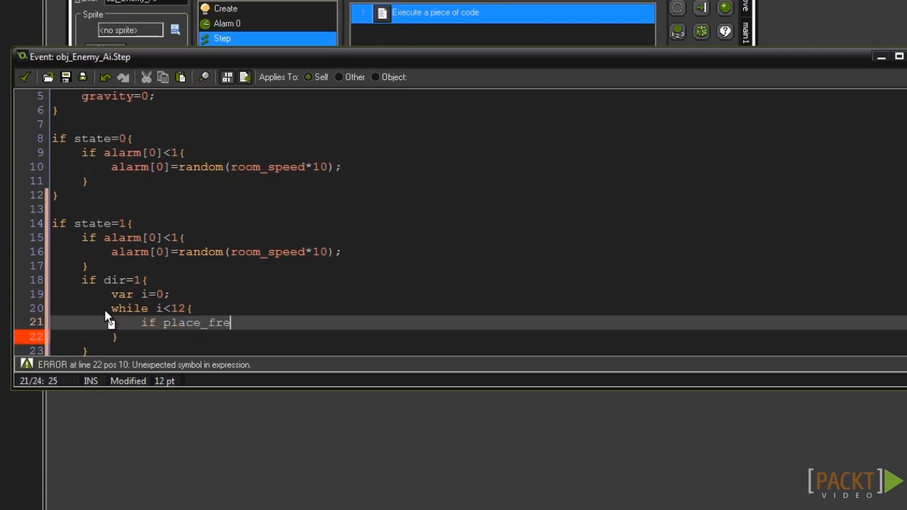
pyautogui.write('e')
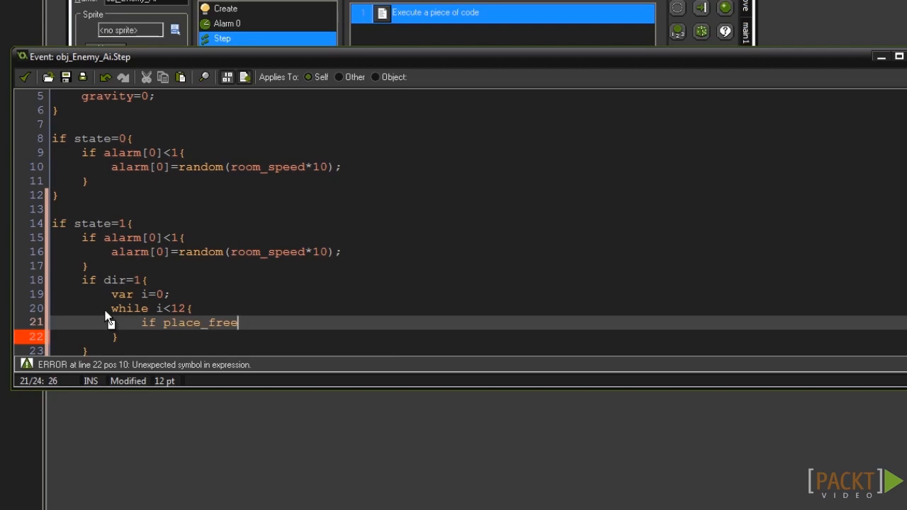
pyautogui.write('(')
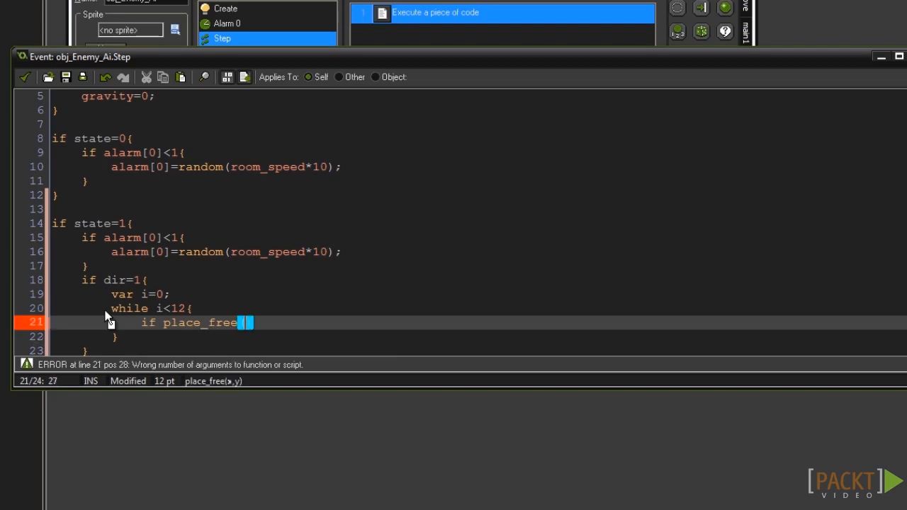
pyautogui.write('x+')
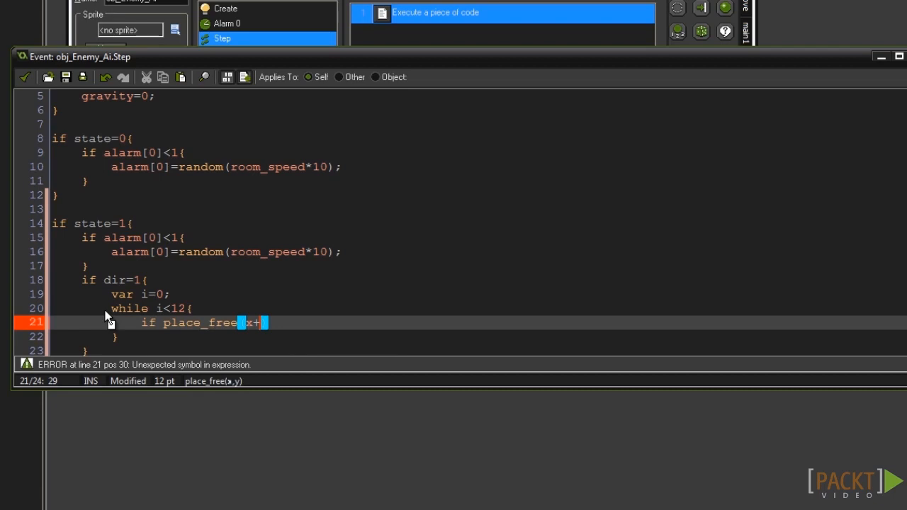
pyautogui.write('stat_s')
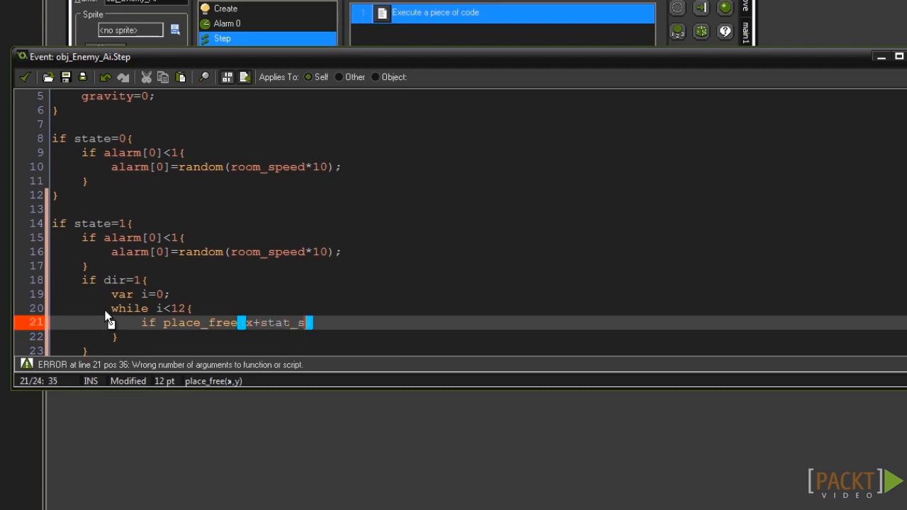
pyautogui.write('pd,y')
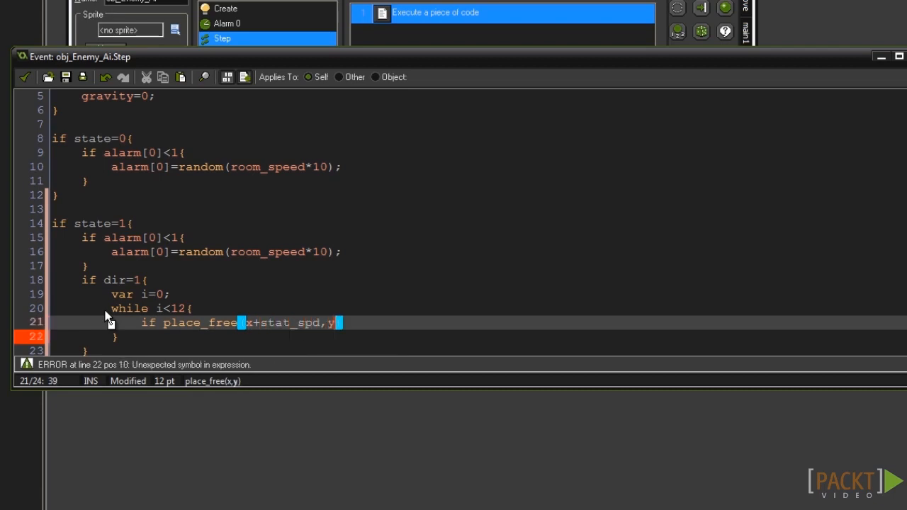
pyautogui.write('-i){')
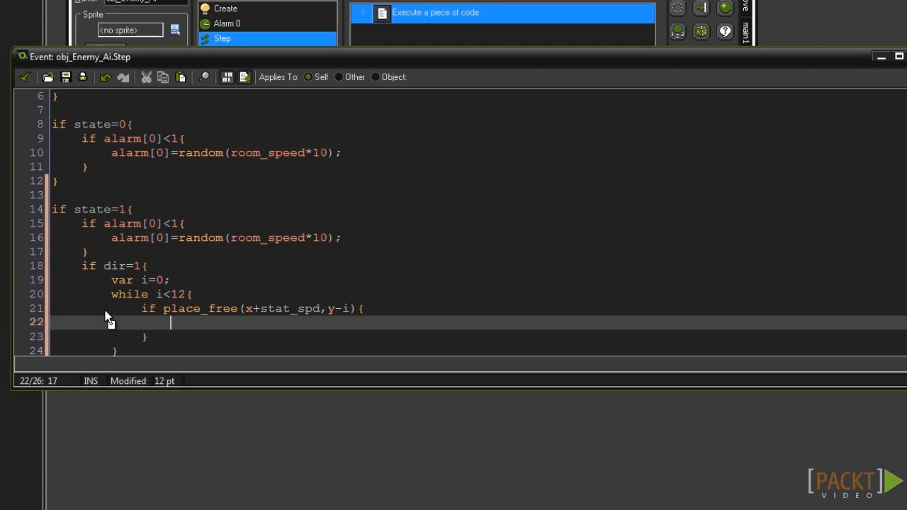
pyautogui.write('x+=stat')
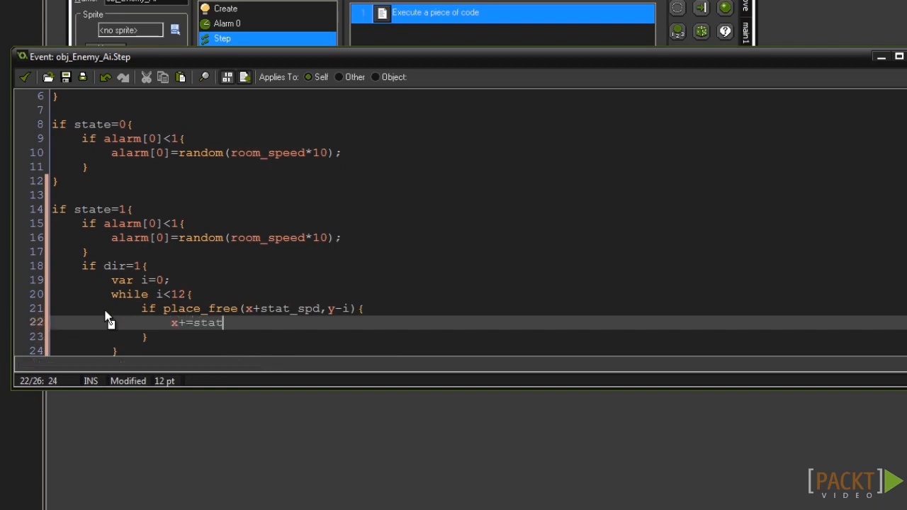
pyautogui.write('_spd')
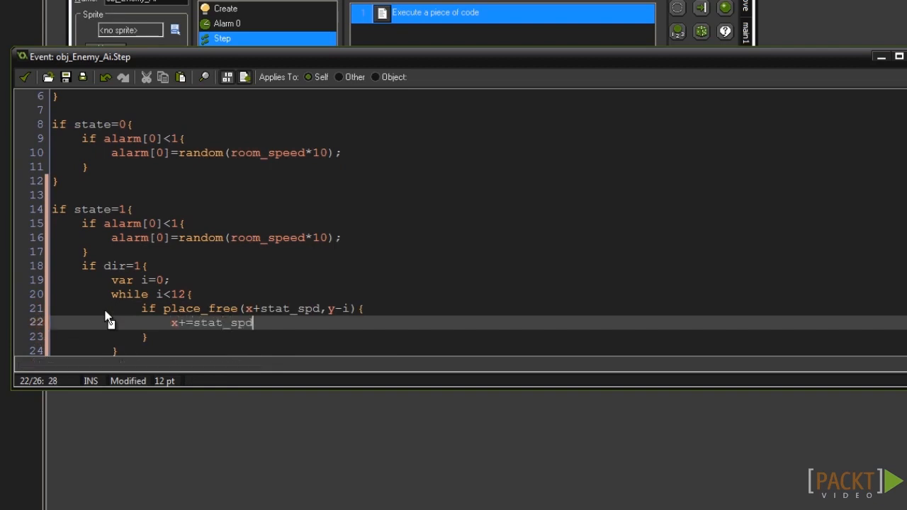
pyautogui.write(';')
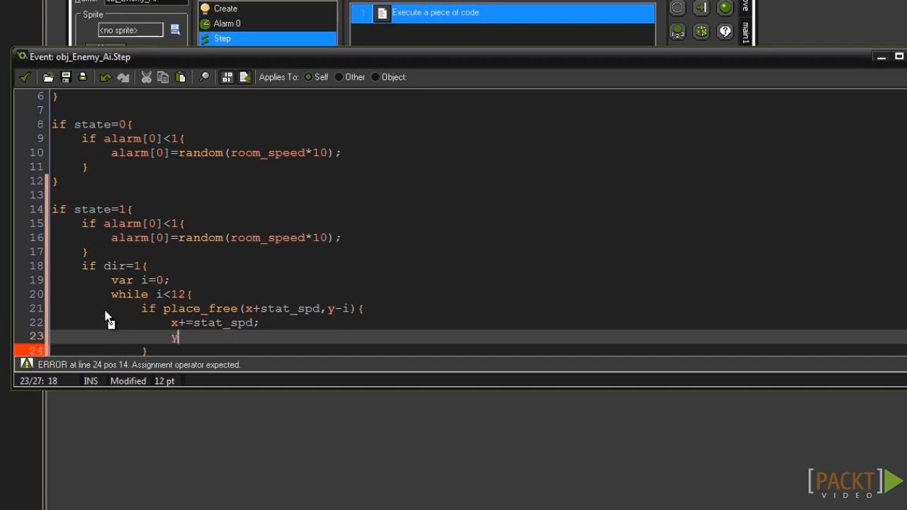
pyautogui.write('-=i;')
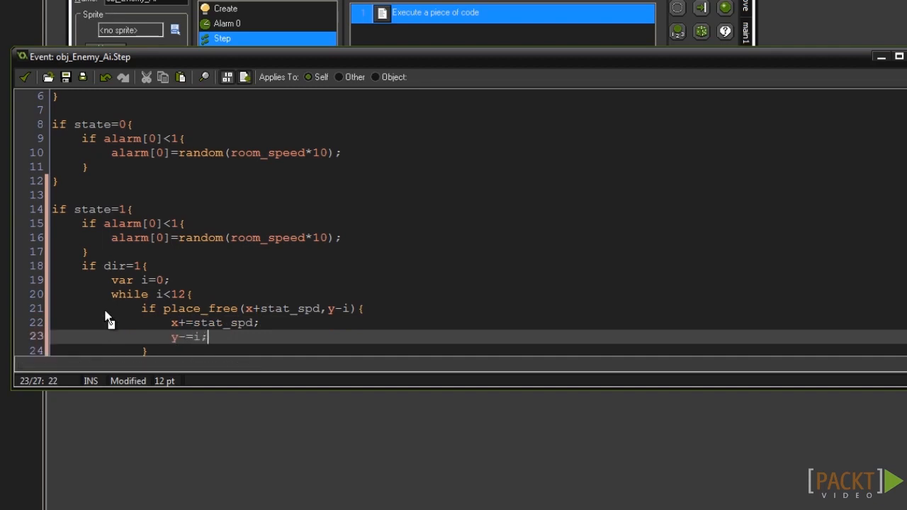
pyautogui.write('b')
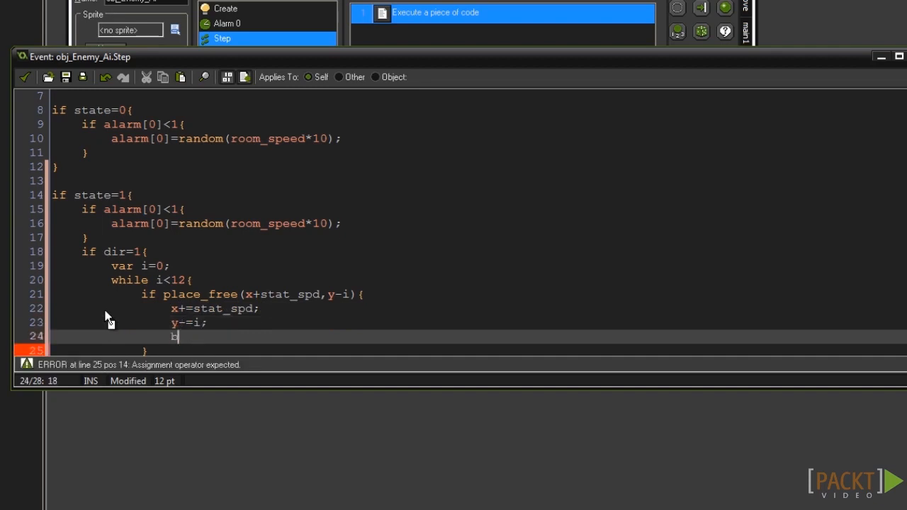
pyautogui.write('reak;')
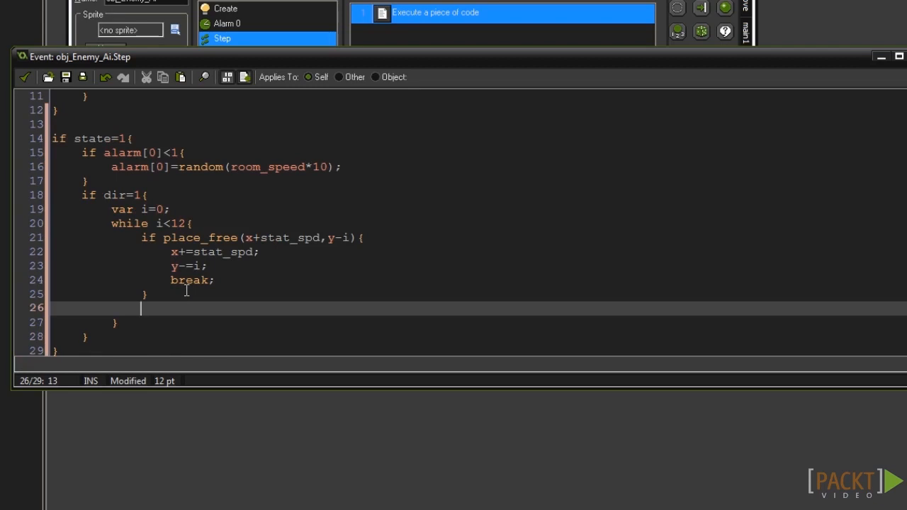
# Increment i each pass and set dir=-1 when i reaches 12.
pyautogui.write('i++;')
pyautogui.write('if')
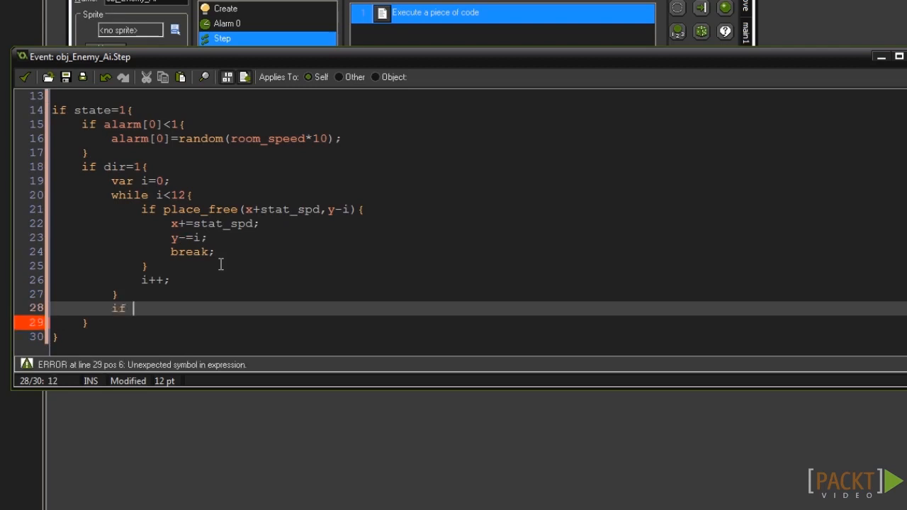
pyautogui.write('i=12{')
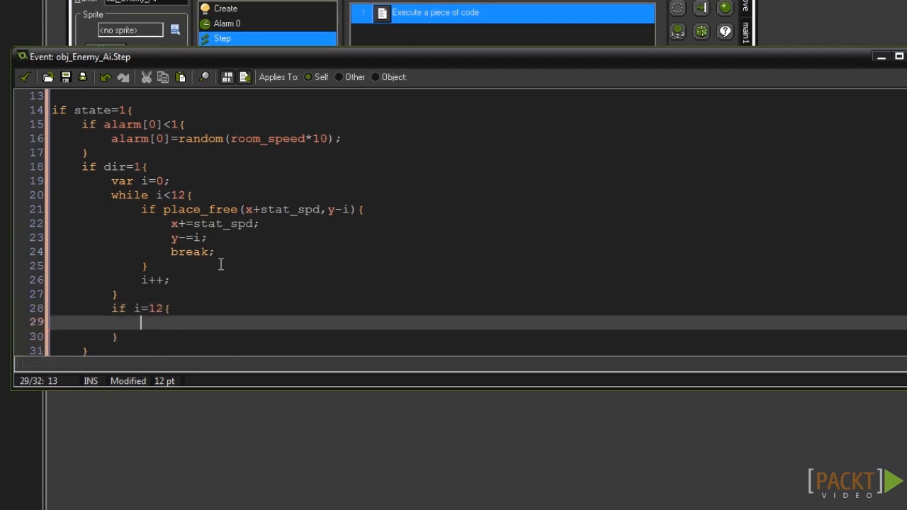
pyautogui.scroll(-3)
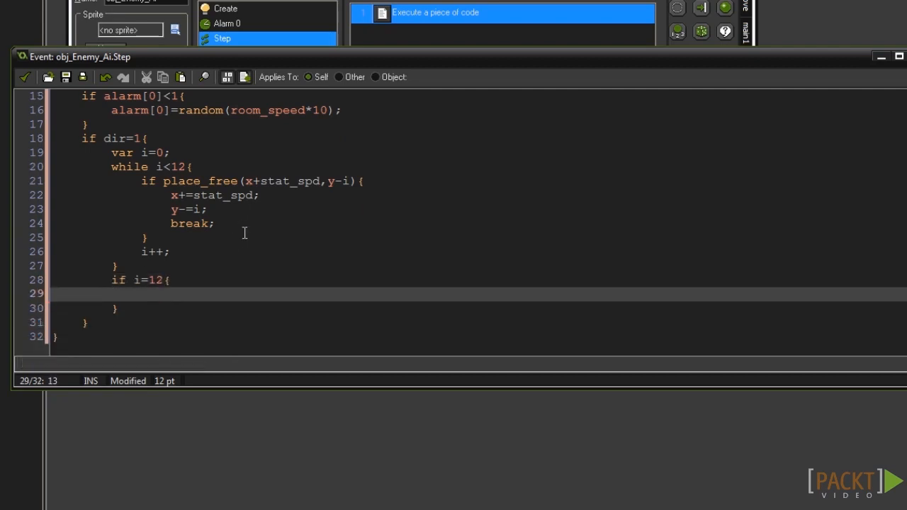
pyautogui.write('dir=')
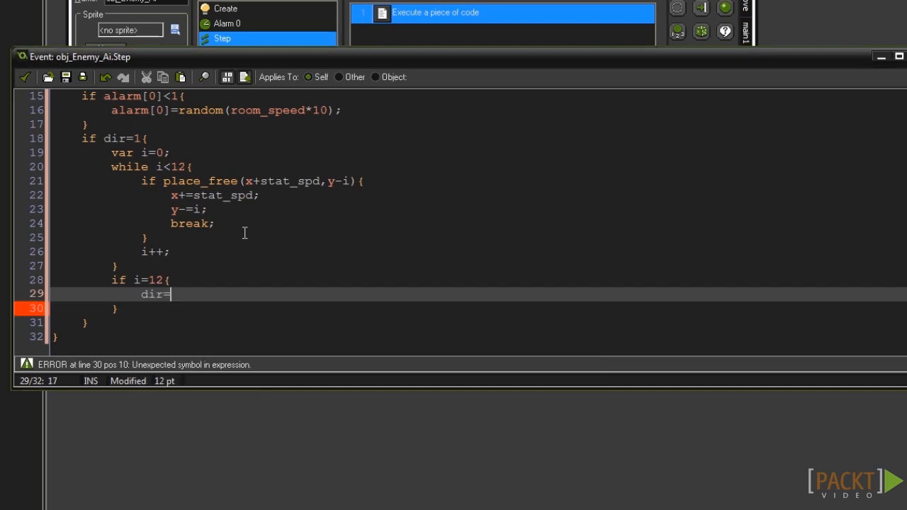
pyautogui.write('-1;')
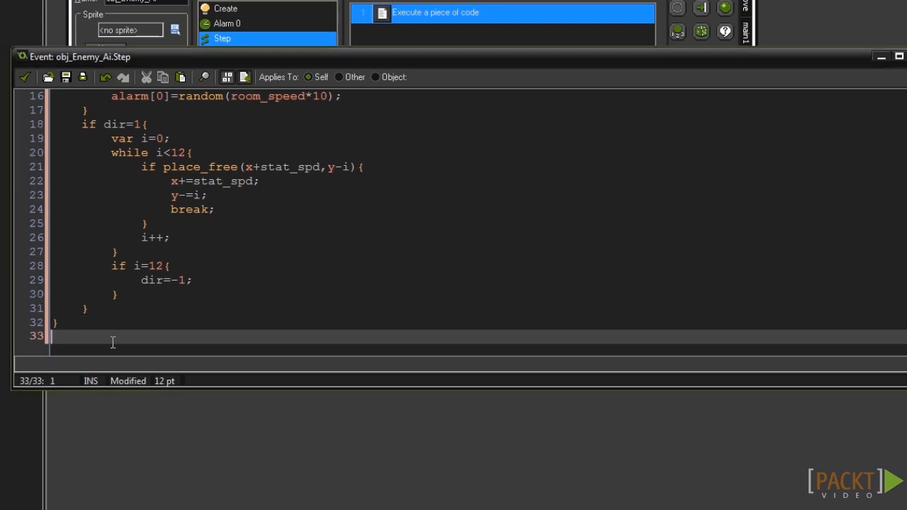
# Add an if dir=-1{ block and copy the rightward loop code into it.
pyautogui.write('if dir')
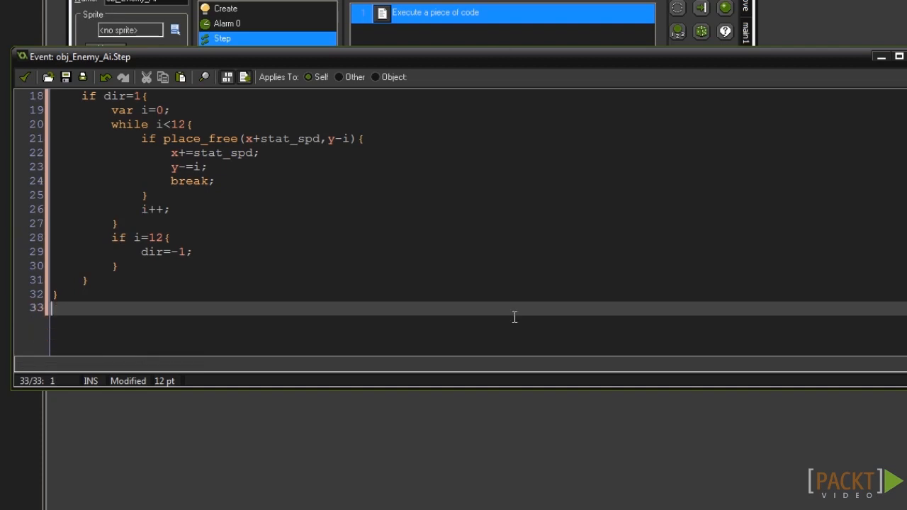
pyautogui.write('if dir=')
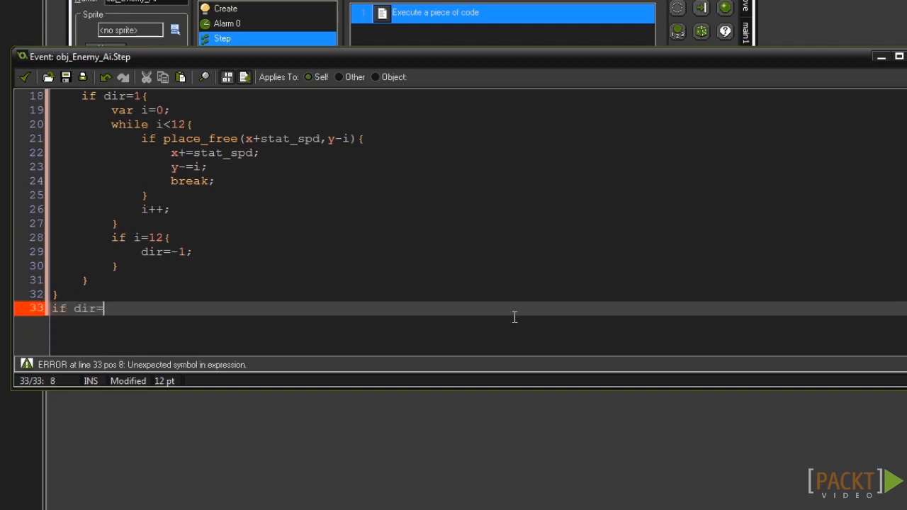
pyautogui.write('-1{')
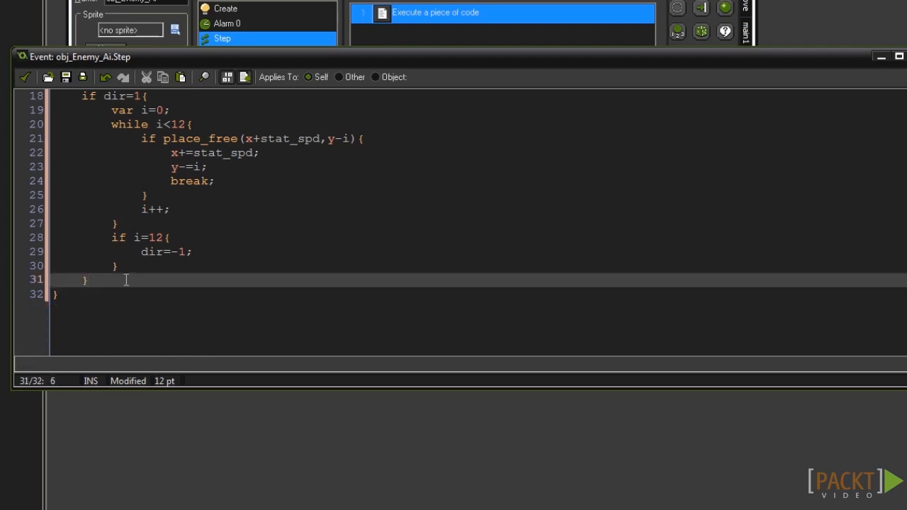
pyautogui.write('if')
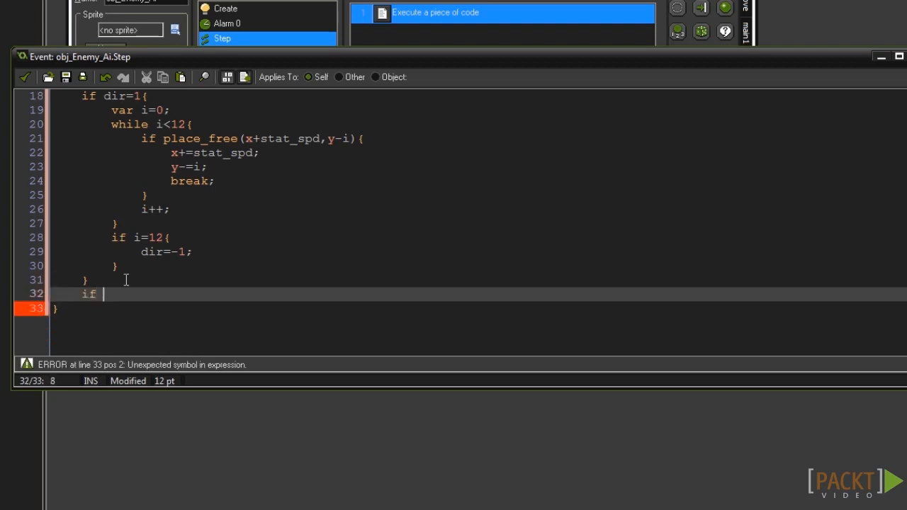
pyautogui.write('dir=-1')
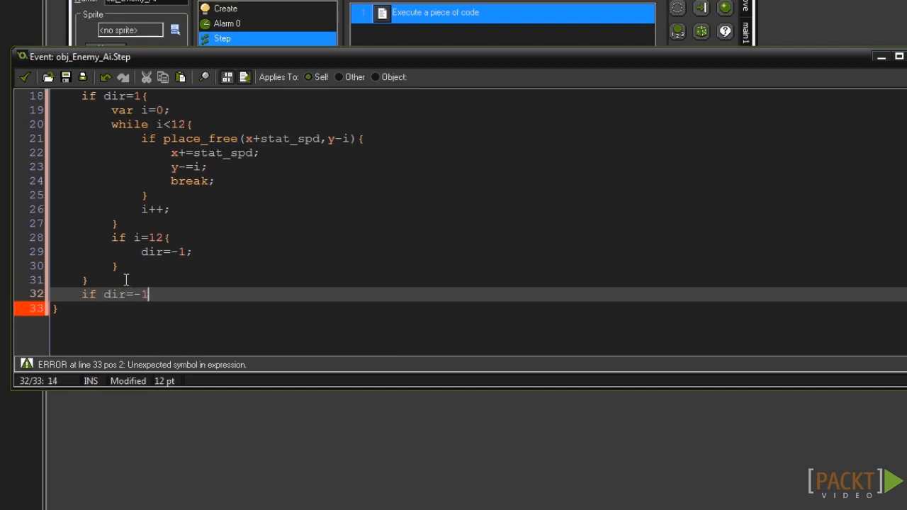
pyautogui.write('{')
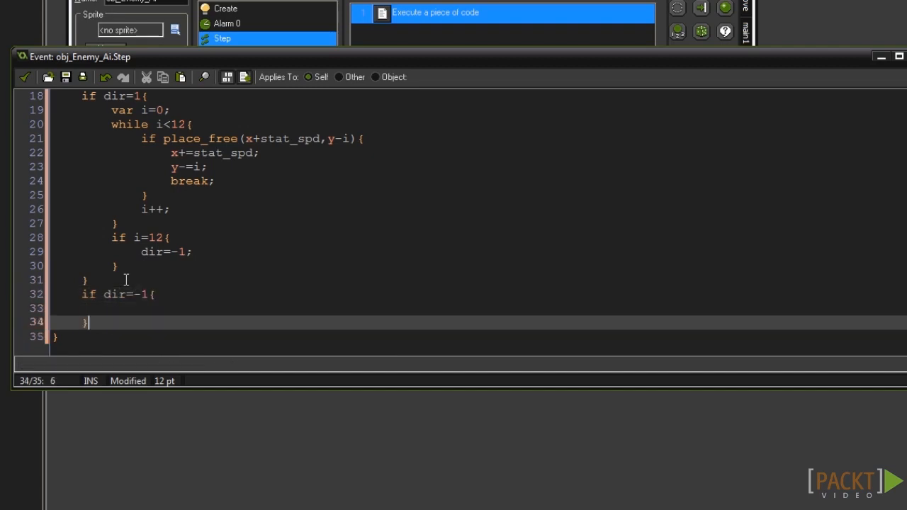
pyautogui.moveTo(110, 123); pyautogui.dragTo(114, 266)
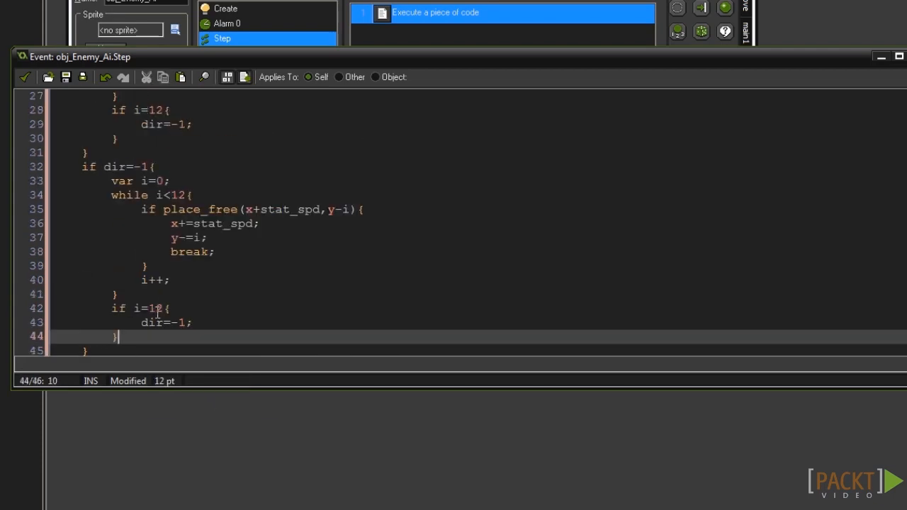
# Change the pasted block to use x-stat_spd, x-=stat_spd and dir=1 at a wall.
pyautogui.scroll(-3)
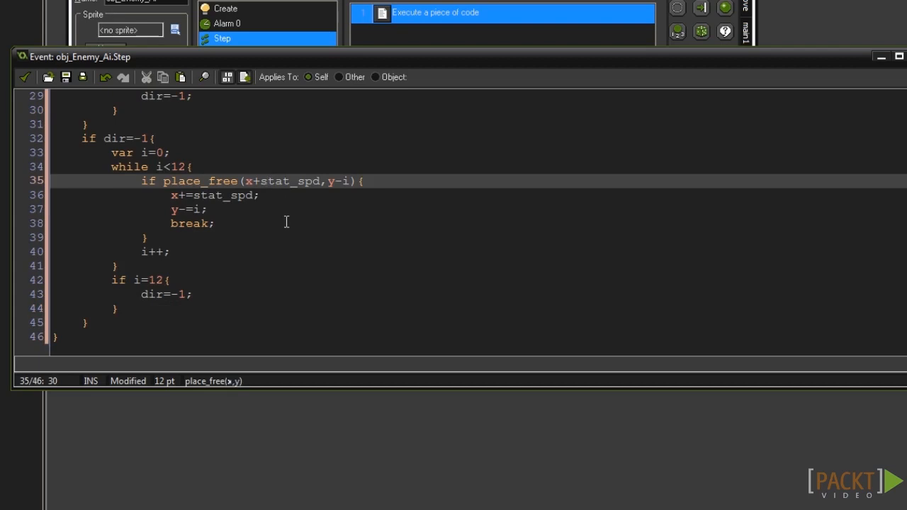
pyautogui.moveTo(266, 193)
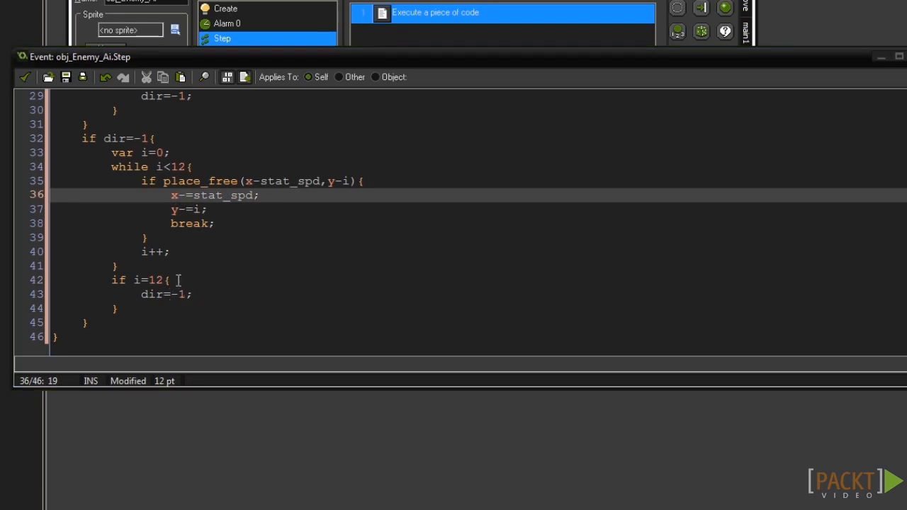
pyautogui.click(147, 281)
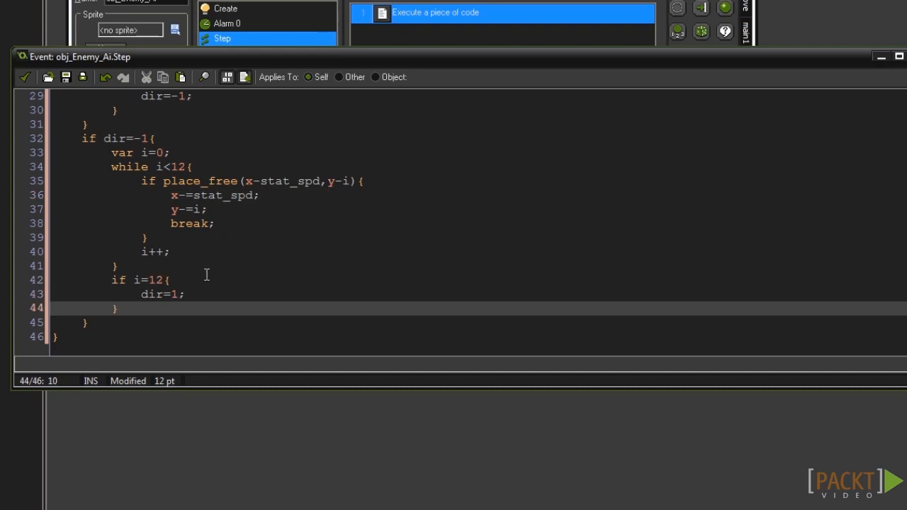
pyautogui.moveTo(201, 267)
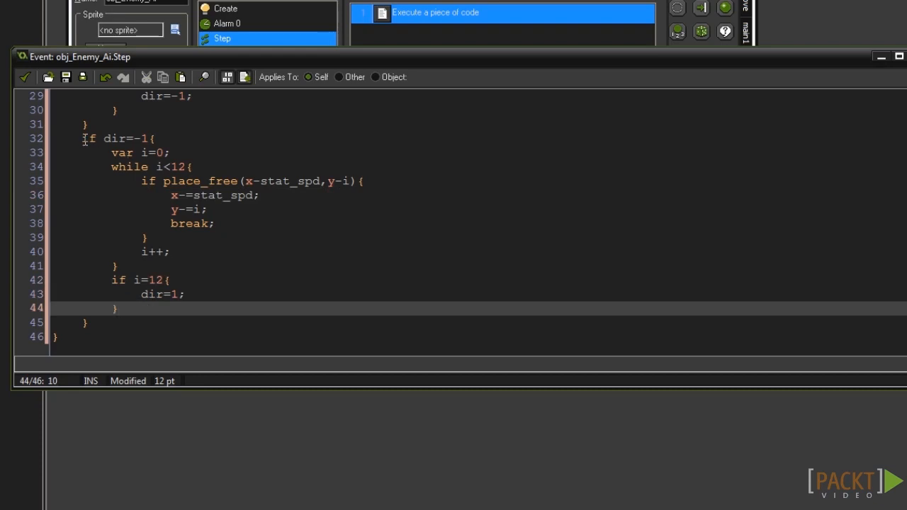
# Add a collision event with obj_Ground_Parent to obj_Enemy_Ai.
pyautogui.click(266, 204)
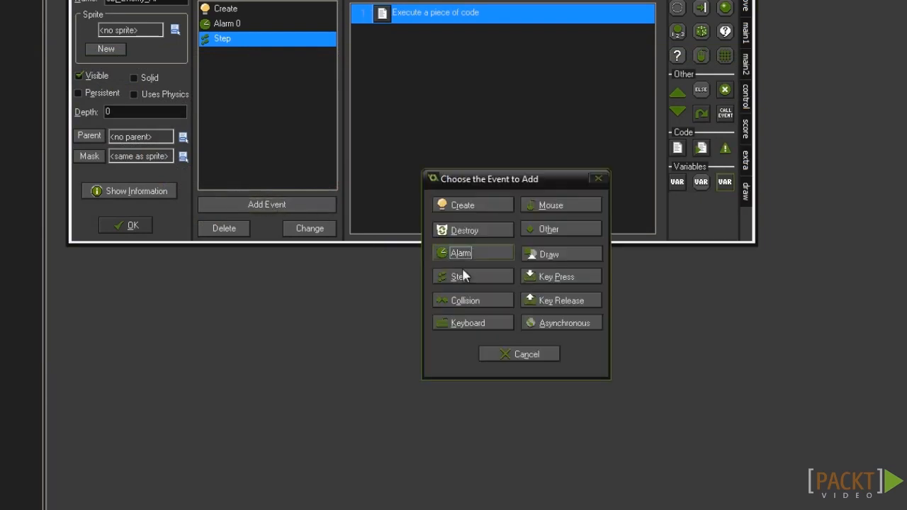
pyautogui.click(465, 300)
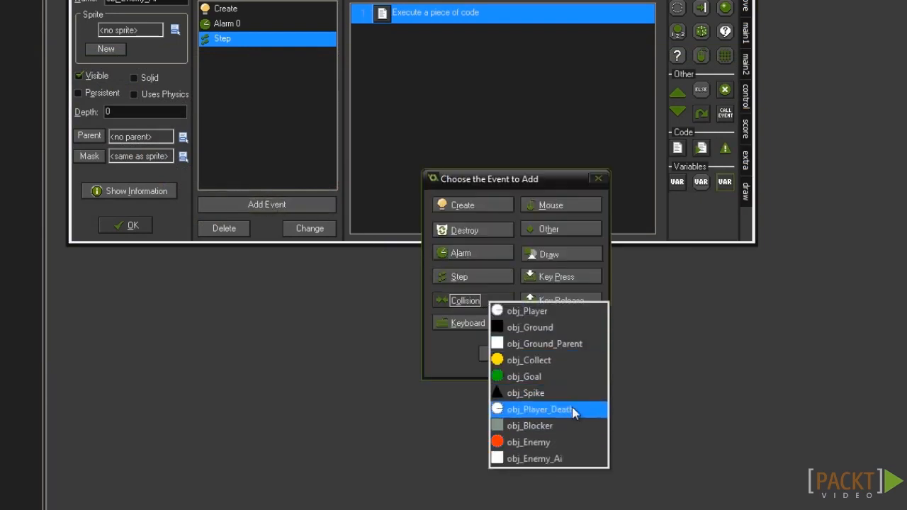
pyautogui.click(544, 344)
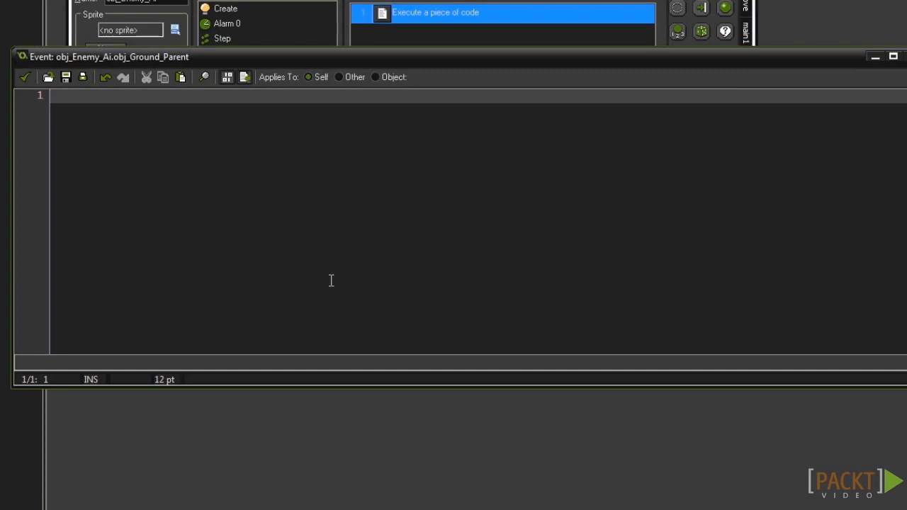
# Write move_contact_solid(direction,12); vspeed=0; as the collision code.
pyautogui.write('move_co')
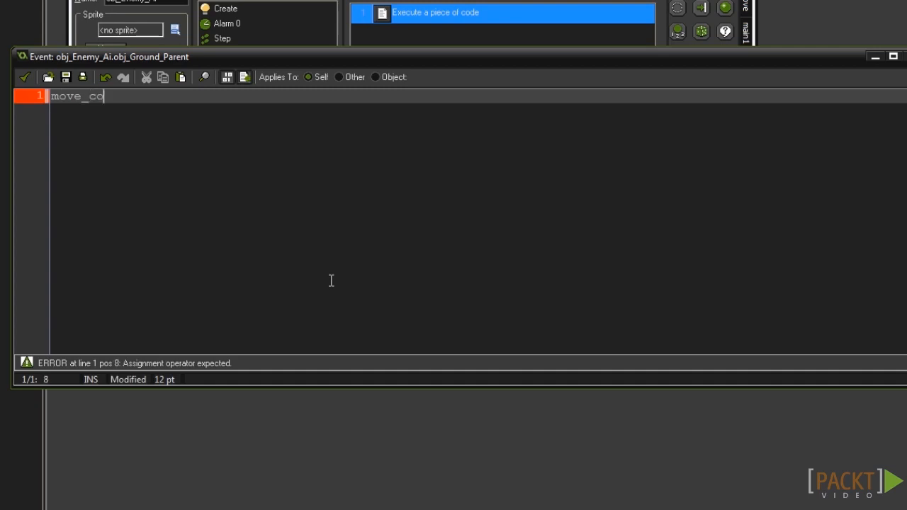
pyautogui.write('ntact_solid(')
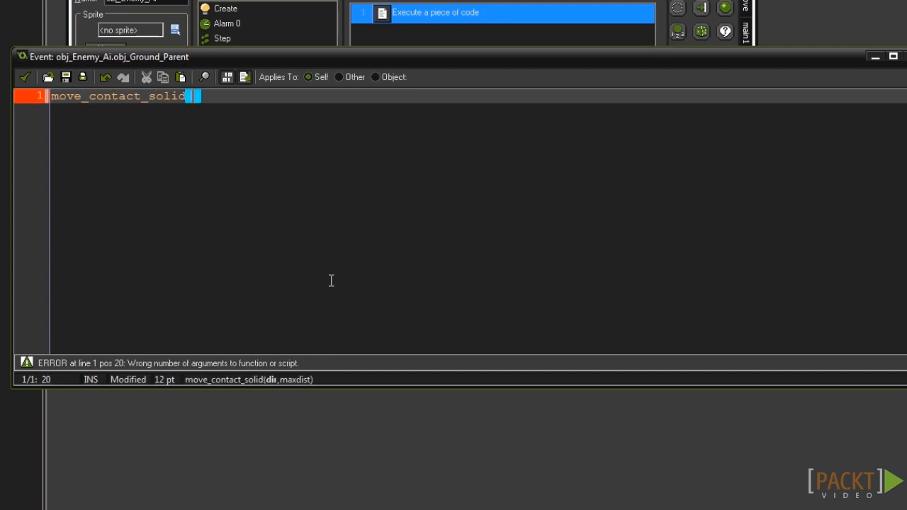
pyautogui.write('direction')
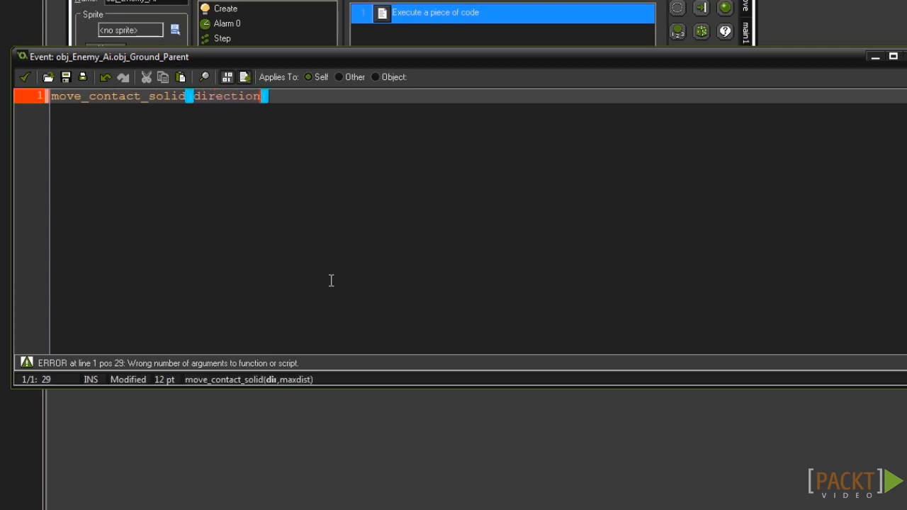
pyautogui.write(',12')
pyautogui.write('vsp')
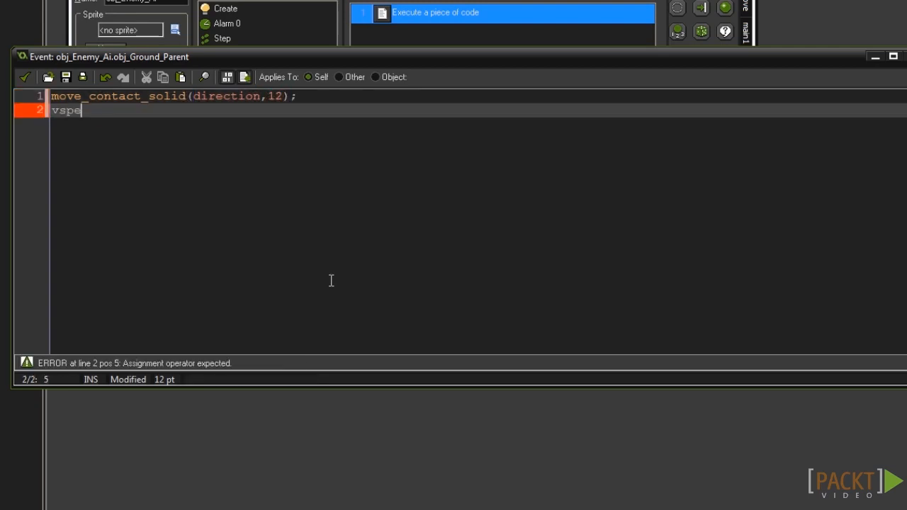
pyautogui.write('ed=0')
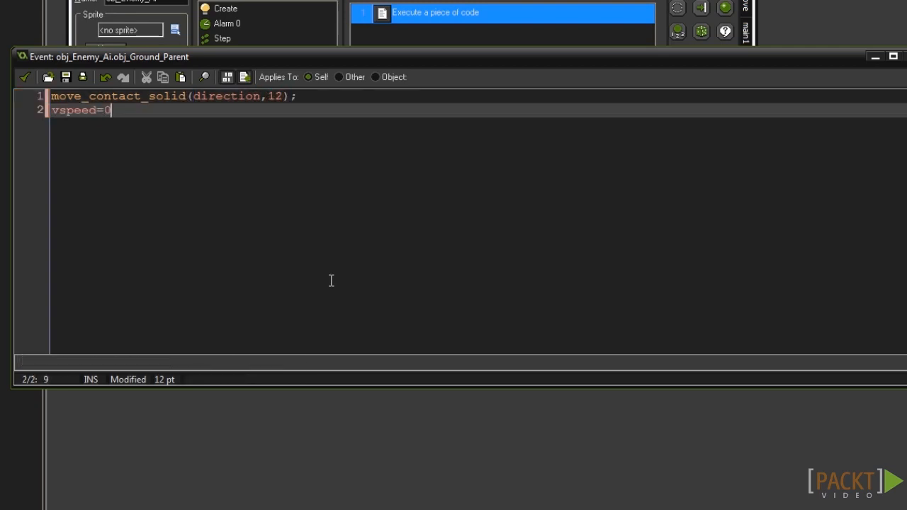
pyautogui.write(';')
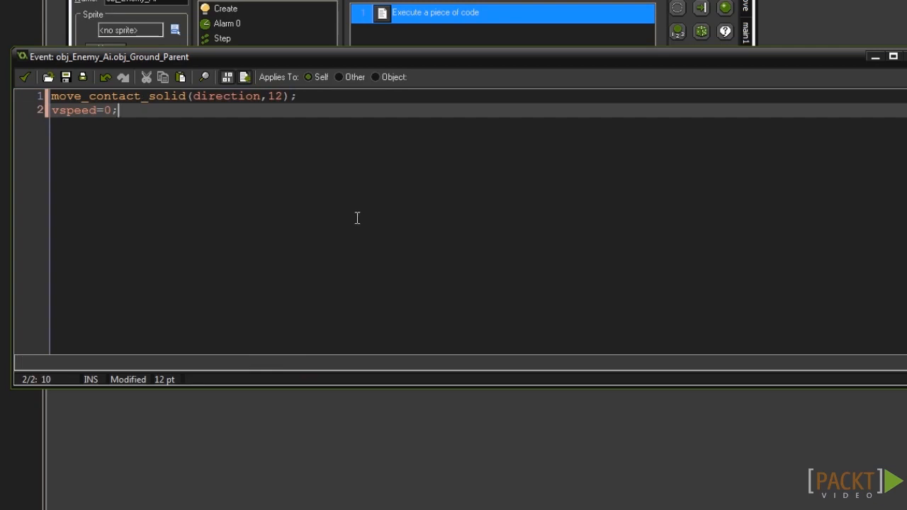
pyautogui.moveTo(359, 214)
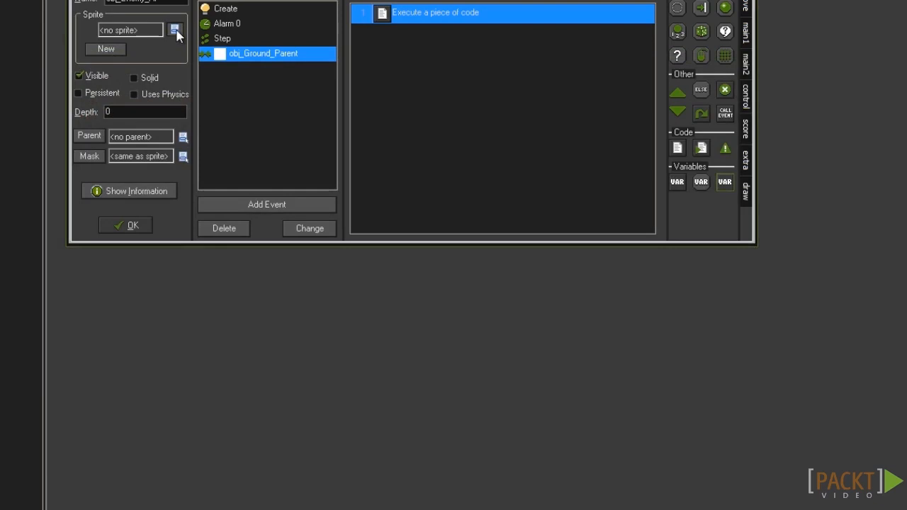
# Confirm obj_Enemy_Ai, switch to room0 and run the game to test the enemy.
pyautogui.click(176, 30)
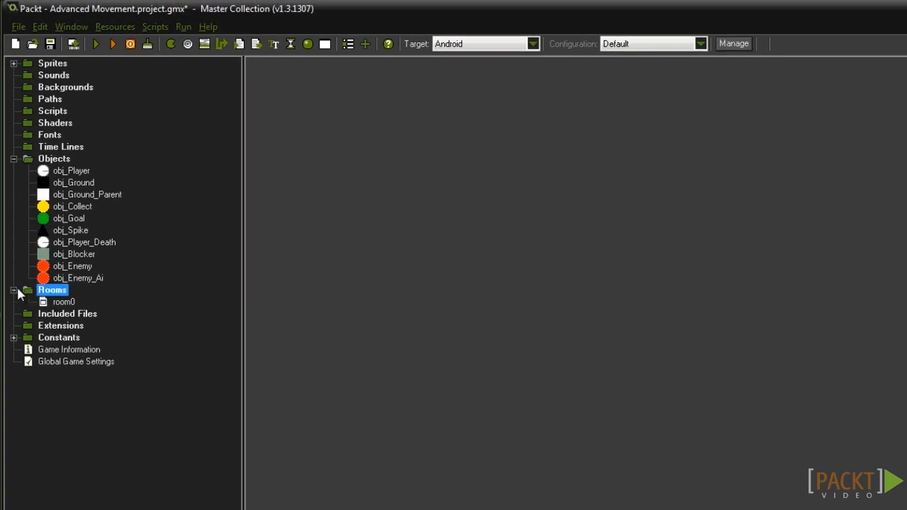
pyautogui.doubleClick(64, 302)
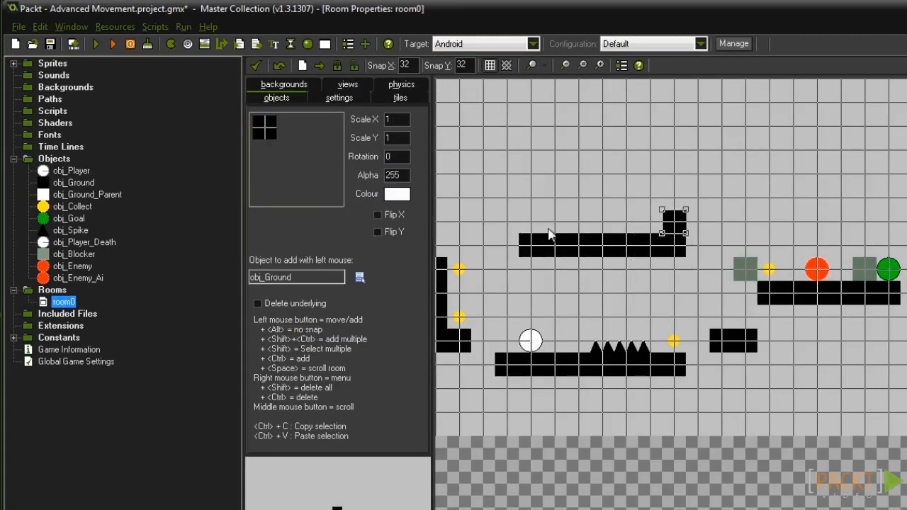
pyautogui.click(112, 44)
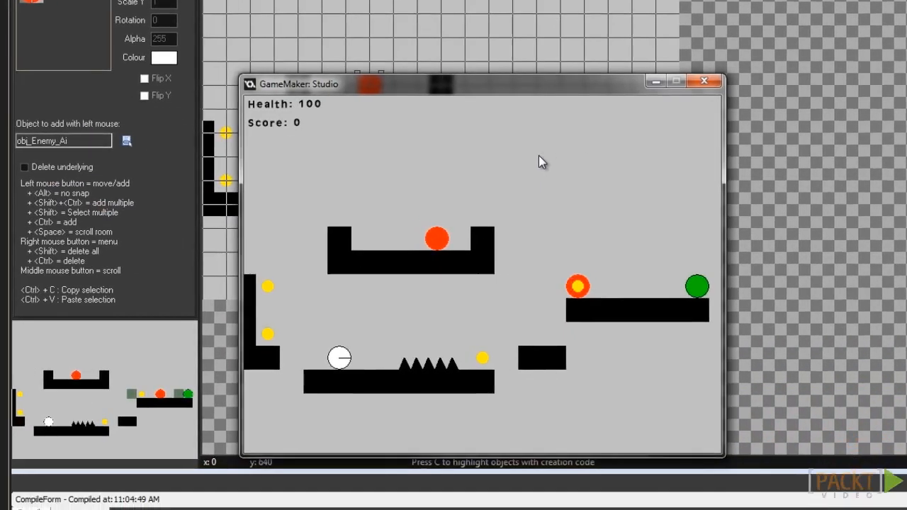